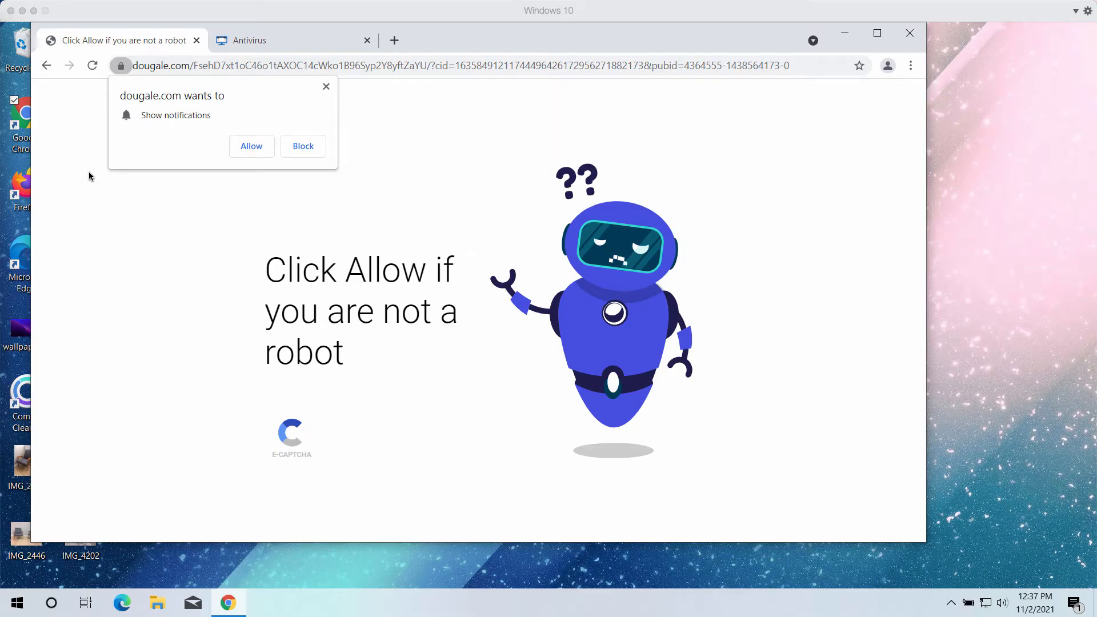
{"action": "mouse_move", "coordinate": [252, 138]}
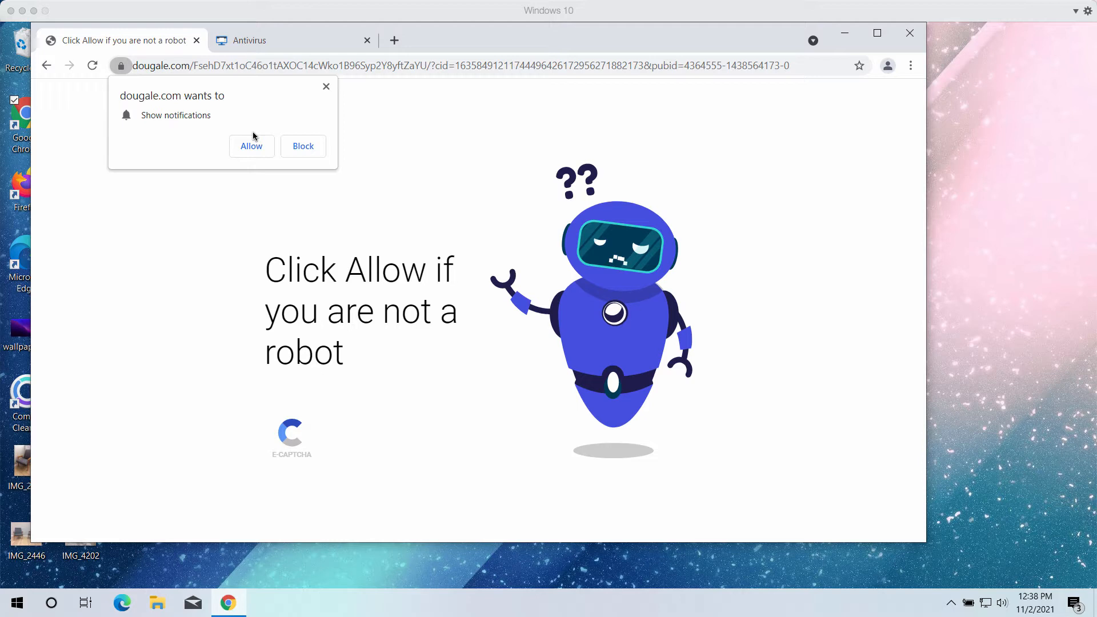
{"action": "mouse_move", "coordinate": [285, 145]}
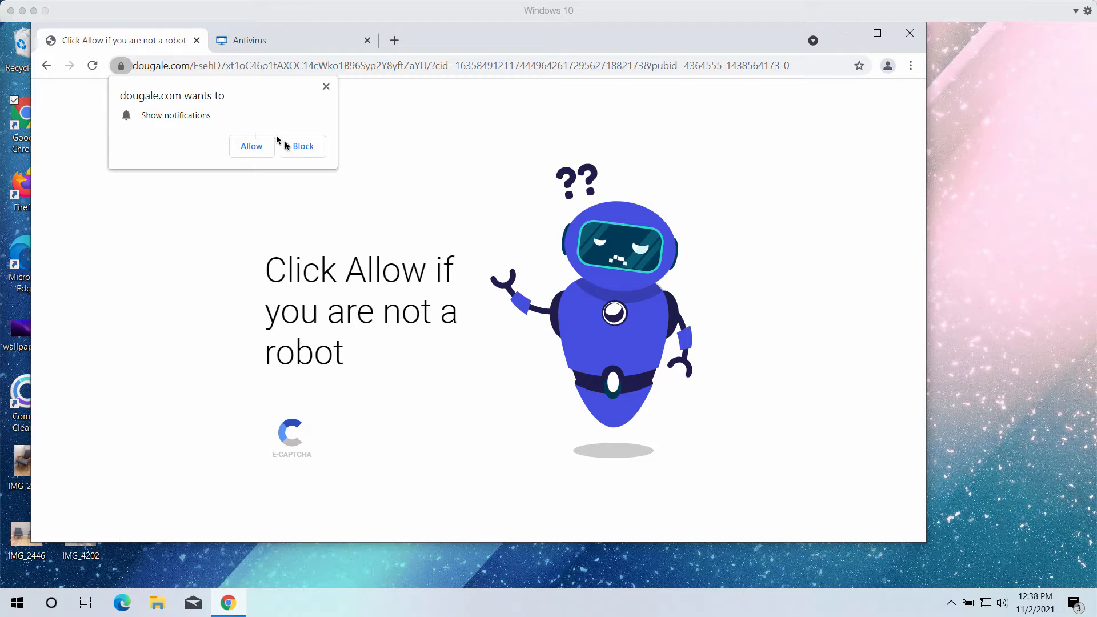
{"action": "mouse_move", "coordinate": [119, 183]}
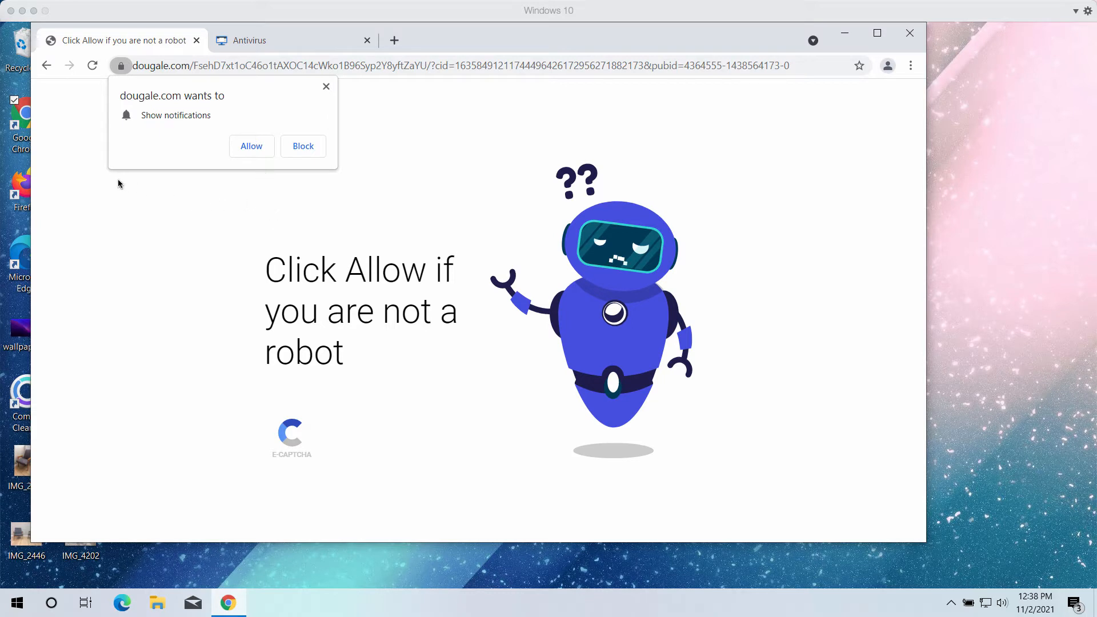
- Allow dougale.com to send notifications, dismissing its permission prompt
{"action": "left_click", "coordinate": [302, 146]}
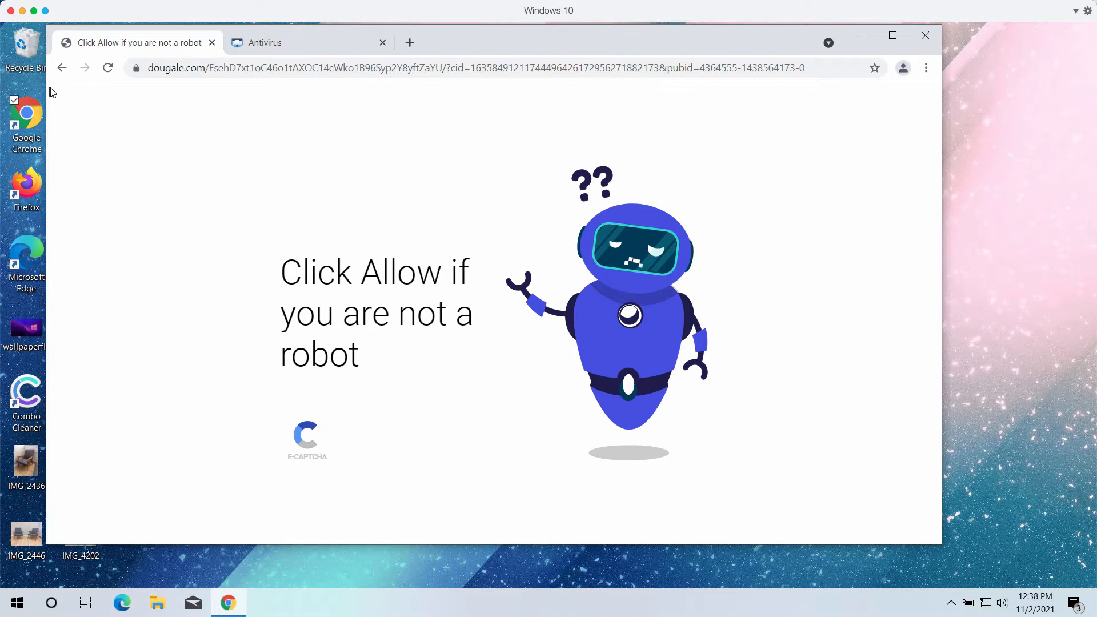
{"action": "mouse_move", "coordinate": [154, 149]}
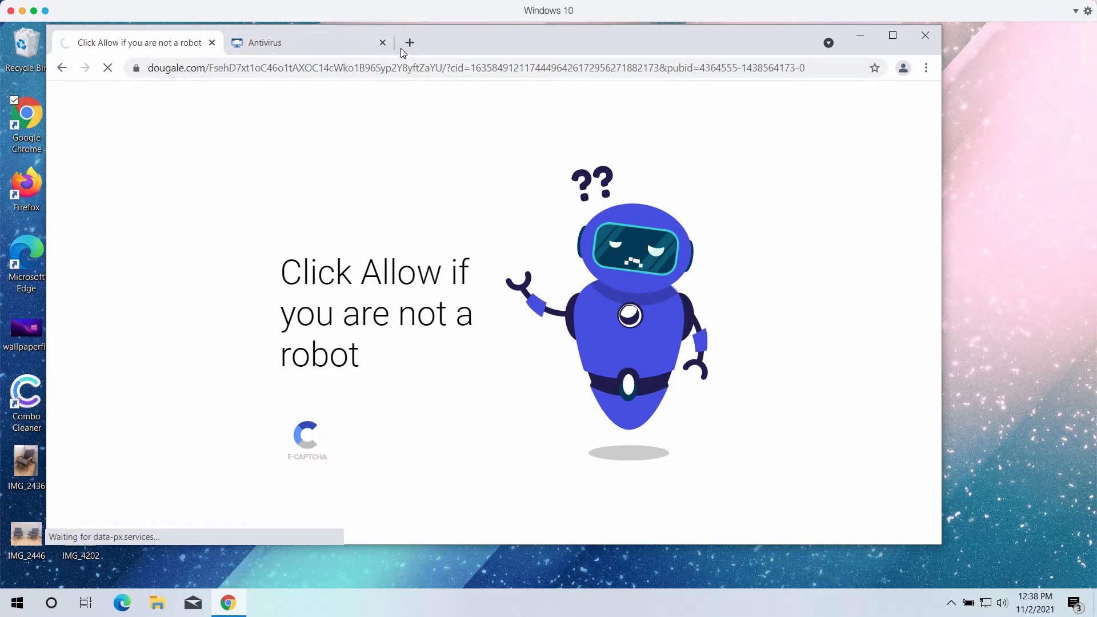
{"action": "mouse_move", "coordinate": [409, 42]}
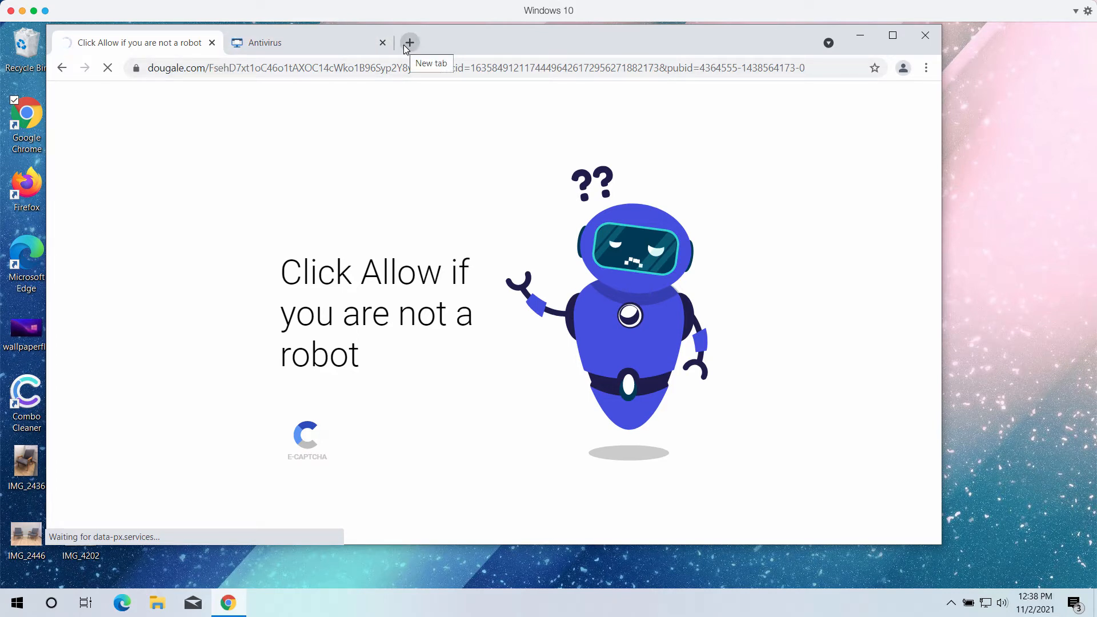
- Add a new blank tab beside the robot-check and Antivirus tabs
{"action": "left_click", "coordinate": [409, 42]}
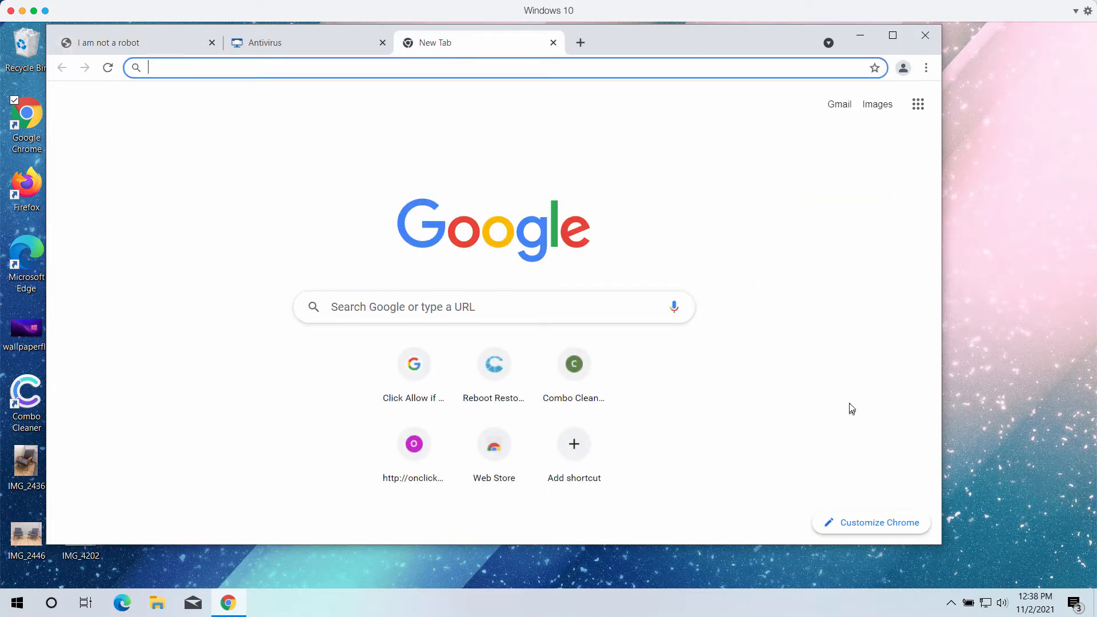
{"action": "mouse_move", "coordinate": [840, 488]}
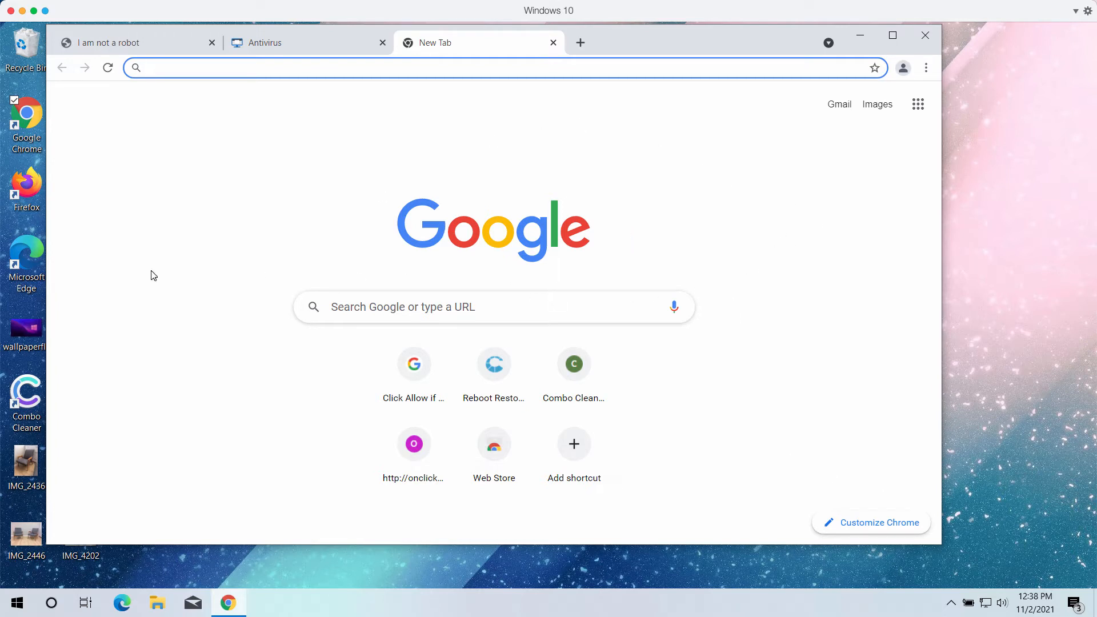
{"action": "mouse_move", "coordinate": [491, 294]}
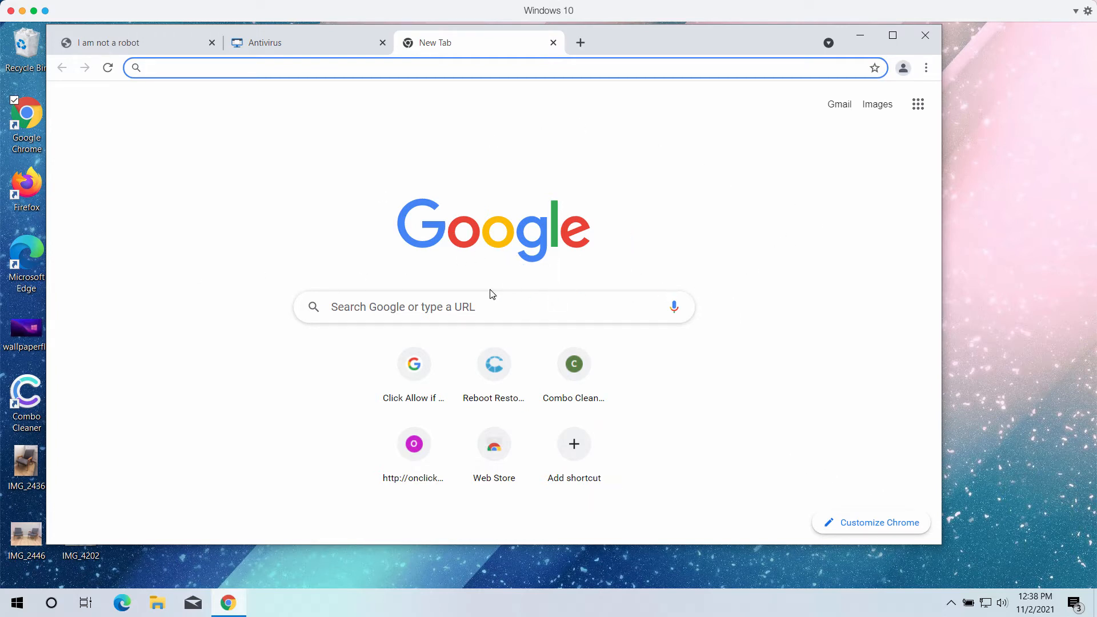
{"action": "mouse_move", "coordinate": [290, 148]}
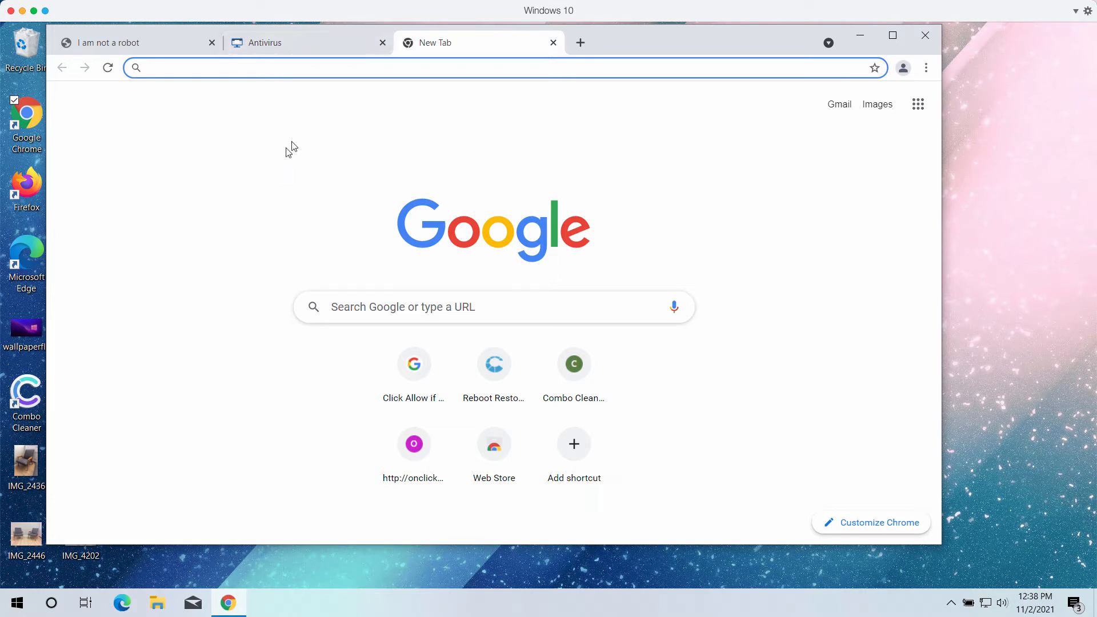
{"action": "mouse_move", "coordinate": [493, 126]}
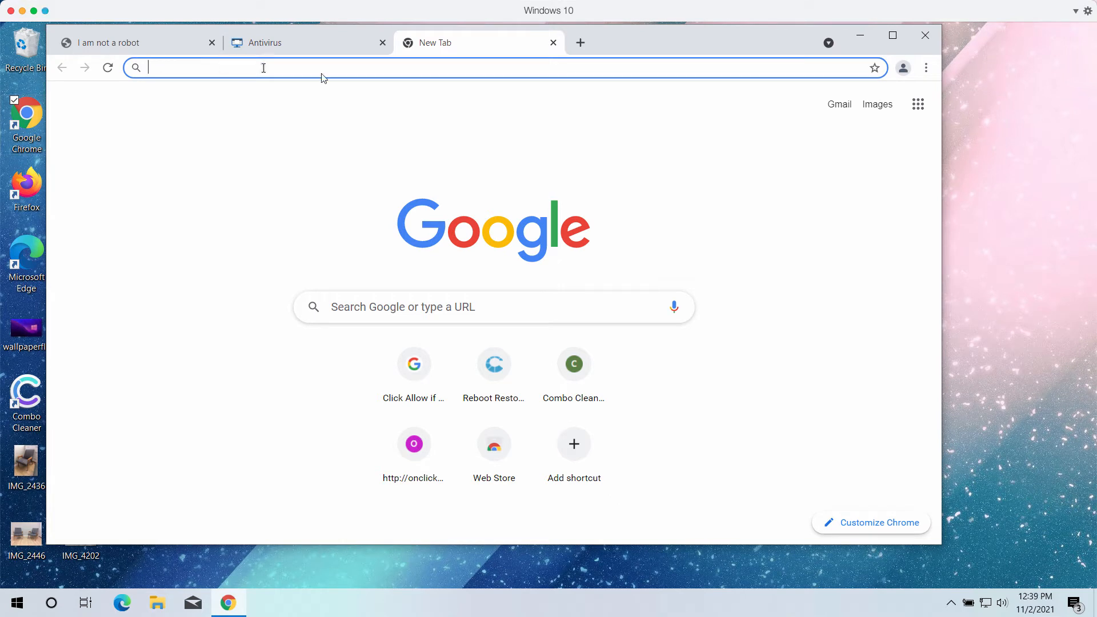
{"action": "mouse_move", "coordinate": [360, 64]}
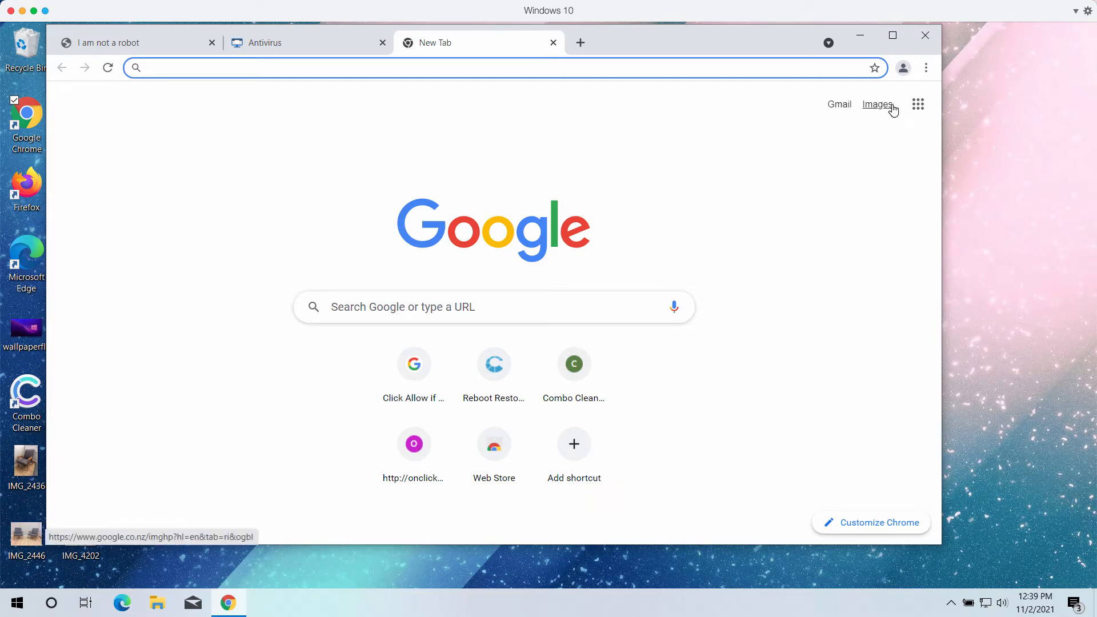
- Go to chrome://settings, Privacy and security, Site Settings, and reach Notifications
{"action": "type", "text": "chrome://settings"}
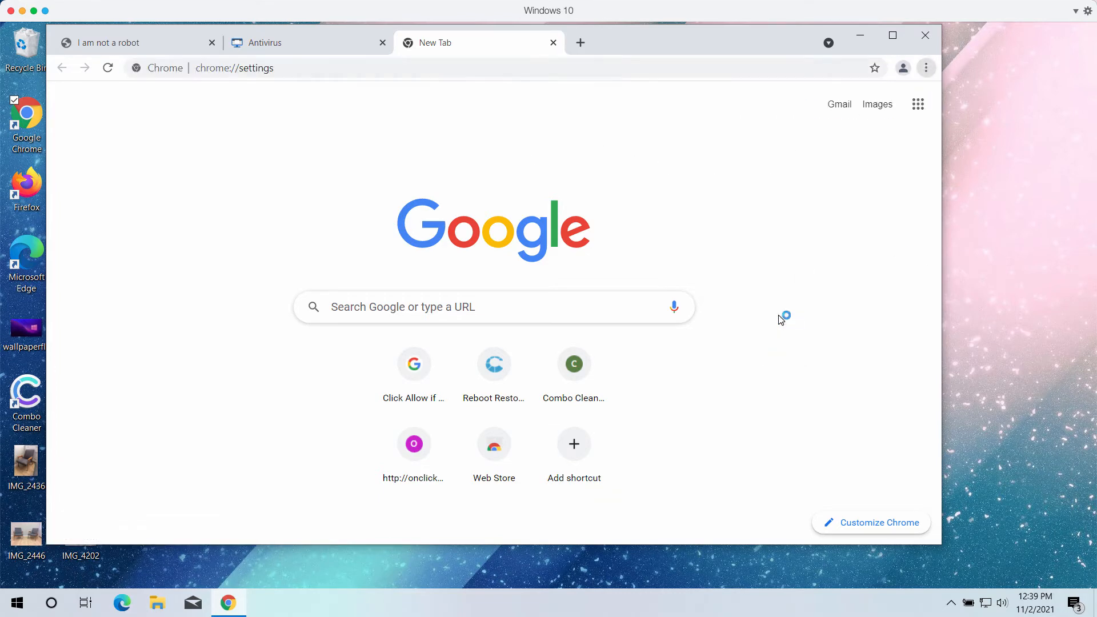
{"action": "left_click", "coordinate": [136, 226]}
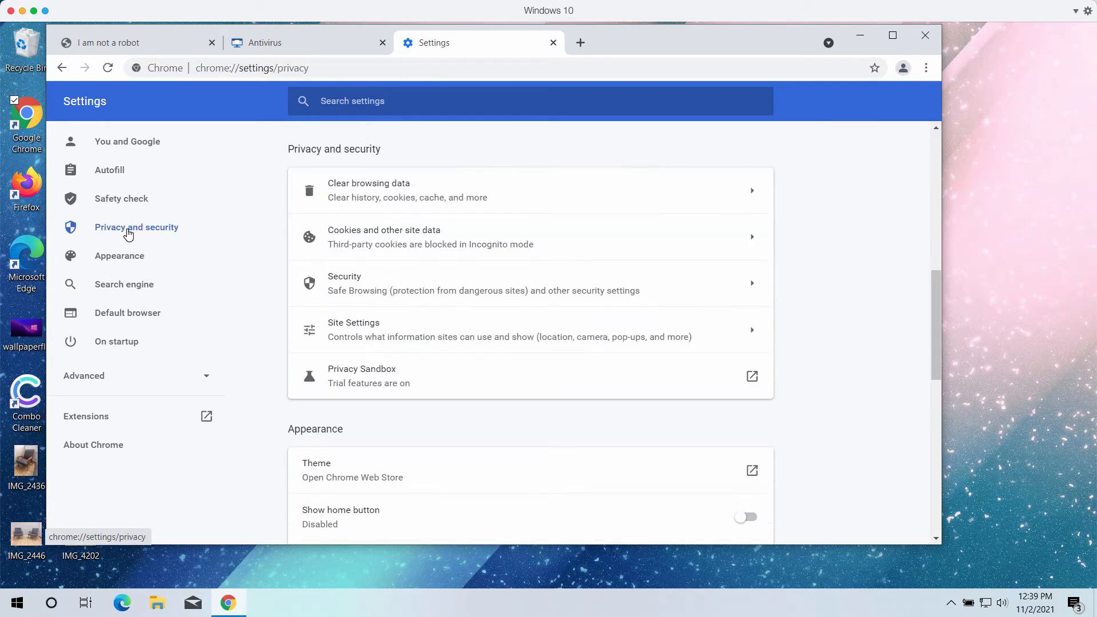
{"action": "left_click", "coordinate": [353, 329]}
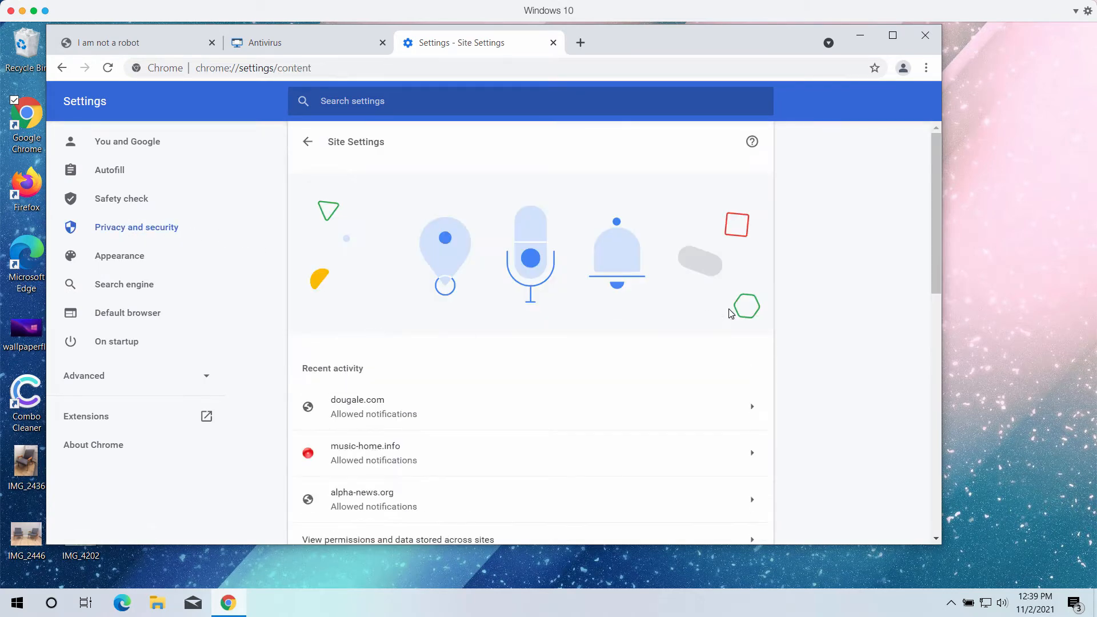
{"action": "scroll", "scroll_direction": "down", "scroll_amount": 3}
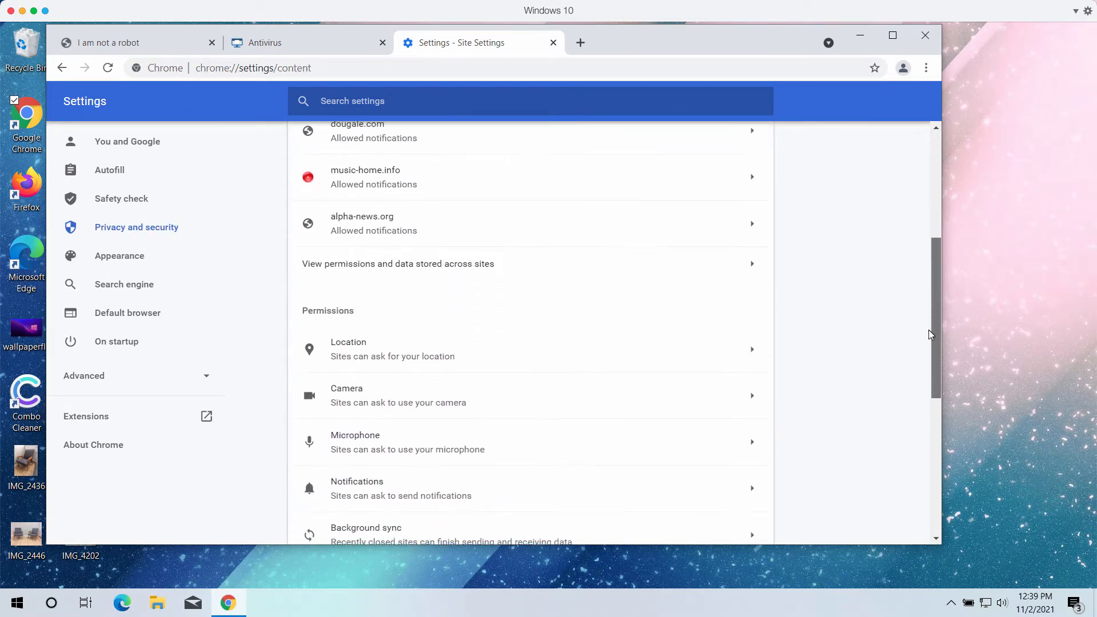
{"action": "scroll", "scroll_direction": "down", "scroll_amount": 3}
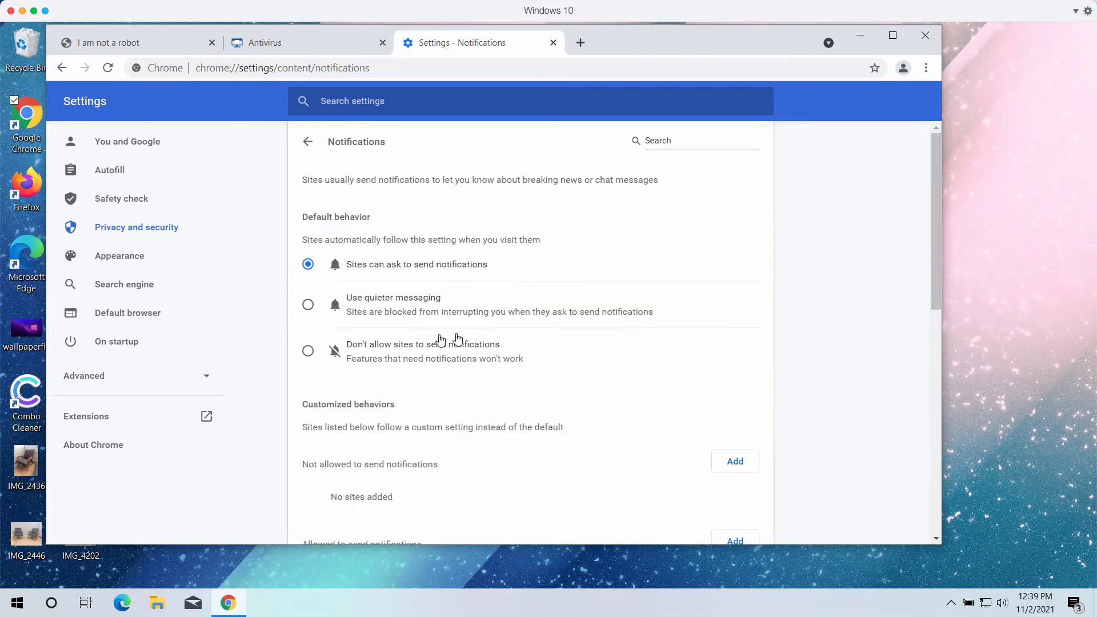
- Scroll to the 'Allowed to send notifications' list showing dougale.com and others
{"action": "scroll", "scroll_direction": "down", "scroll_amount": 3}
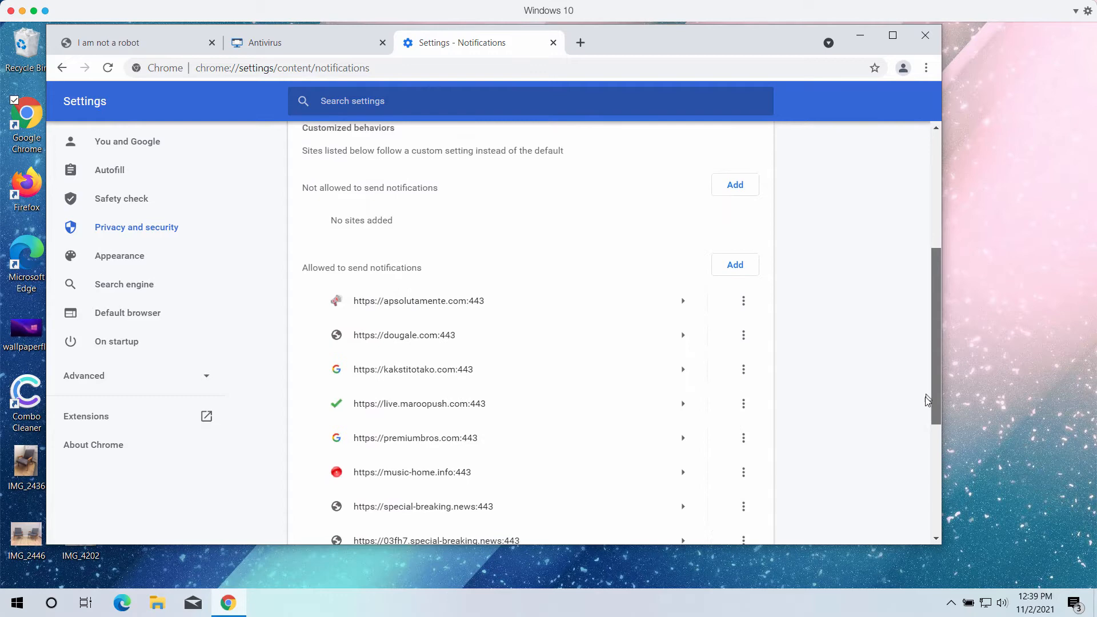
{"action": "scroll", "scroll_direction": "down", "scroll_amount": 3}
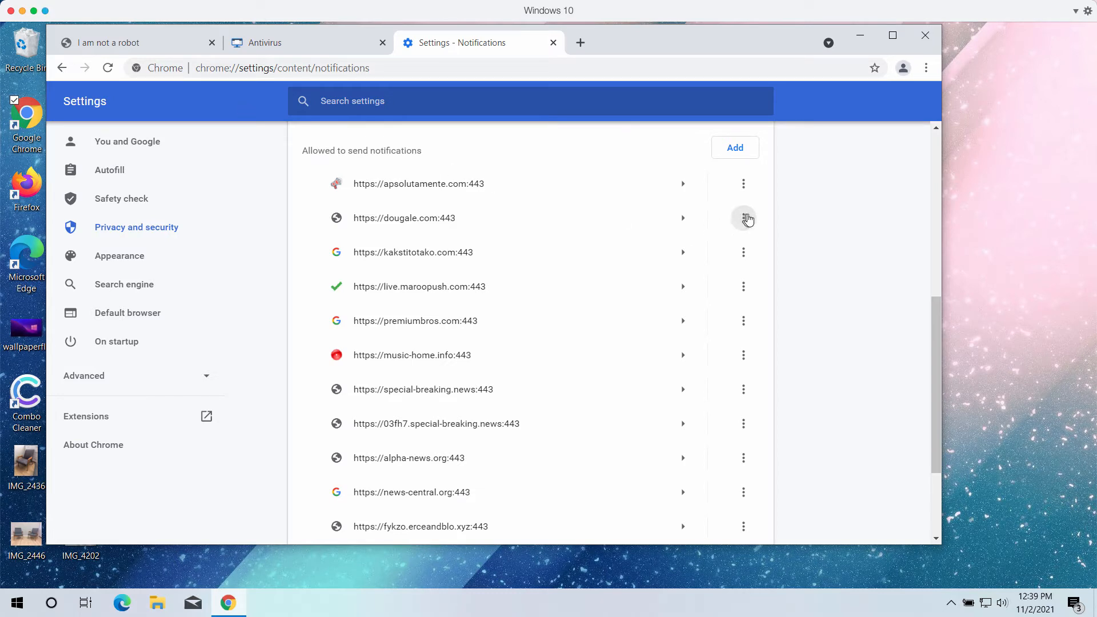
{"action": "mouse_move", "coordinate": [718, 231]}
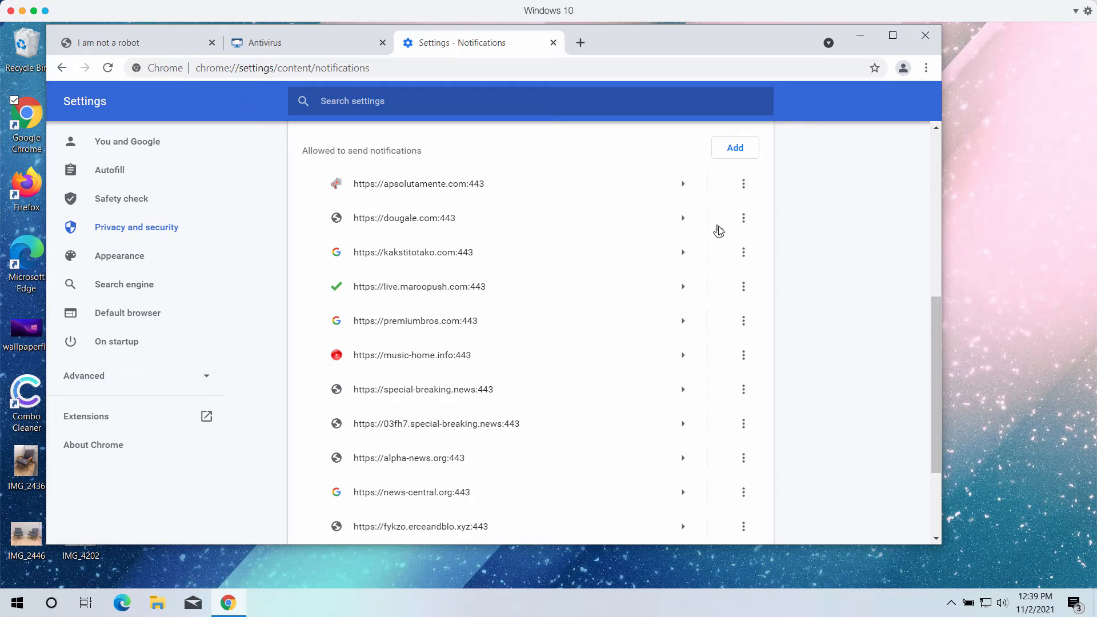
{"action": "mouse_move", "coordinate": [394, 232]}
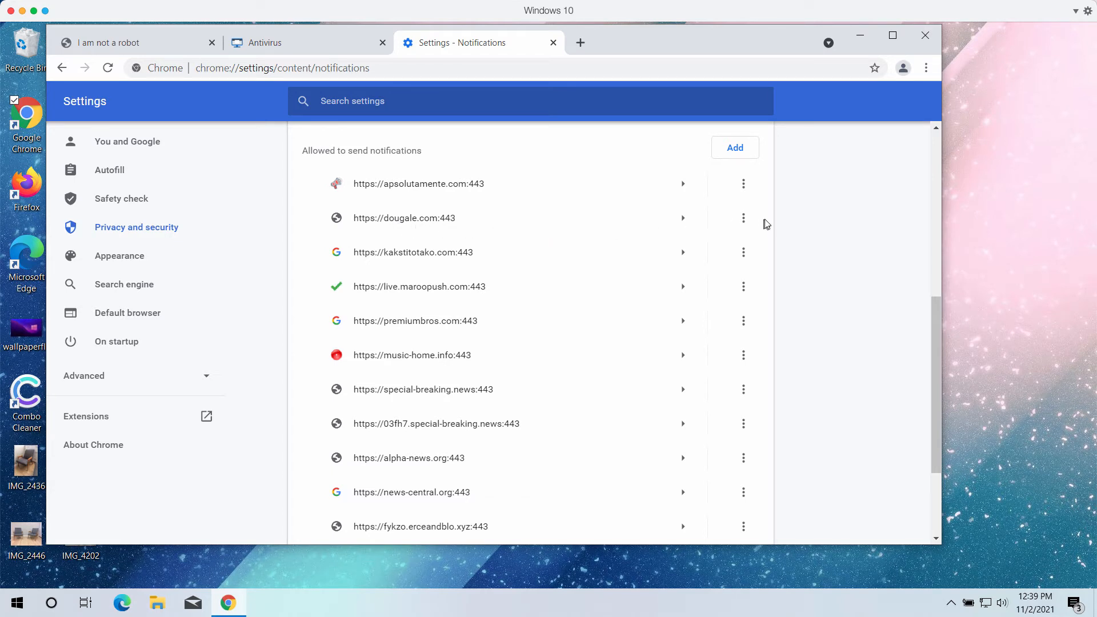
- Remove dougale.com, live.maroopush.com, premiumbros.com and apsolutamente.com from the notification allow list
{"action": "left_click", "coordinate": [743, 217]}
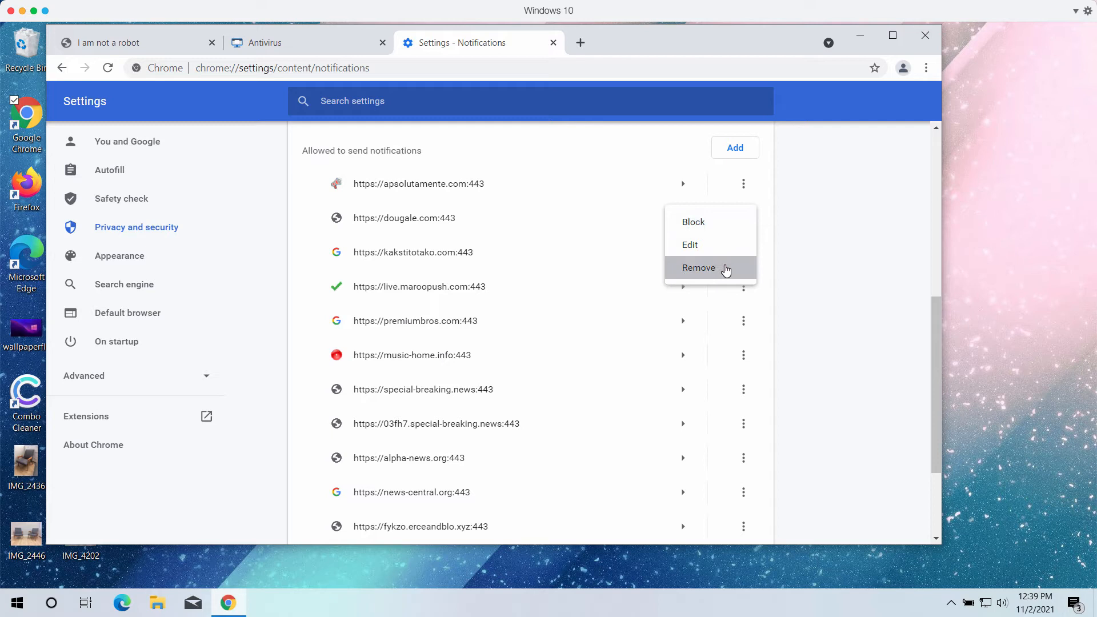
{"action": "left_click", "coordinate": [699, 267]}
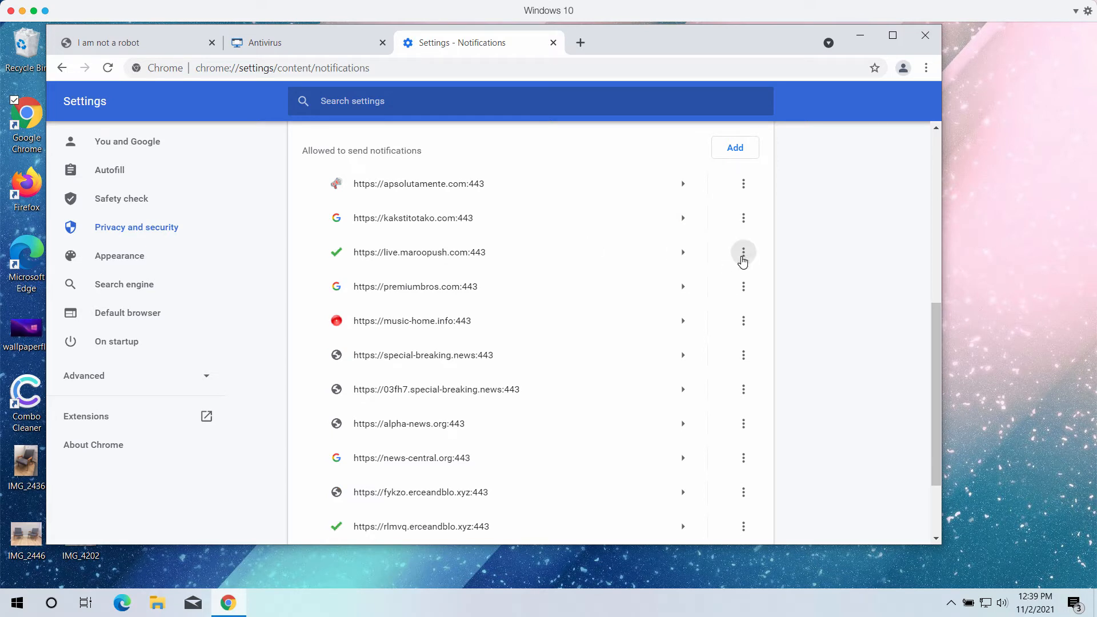
{"action": "left_click", "coordinate": [743, 253]}
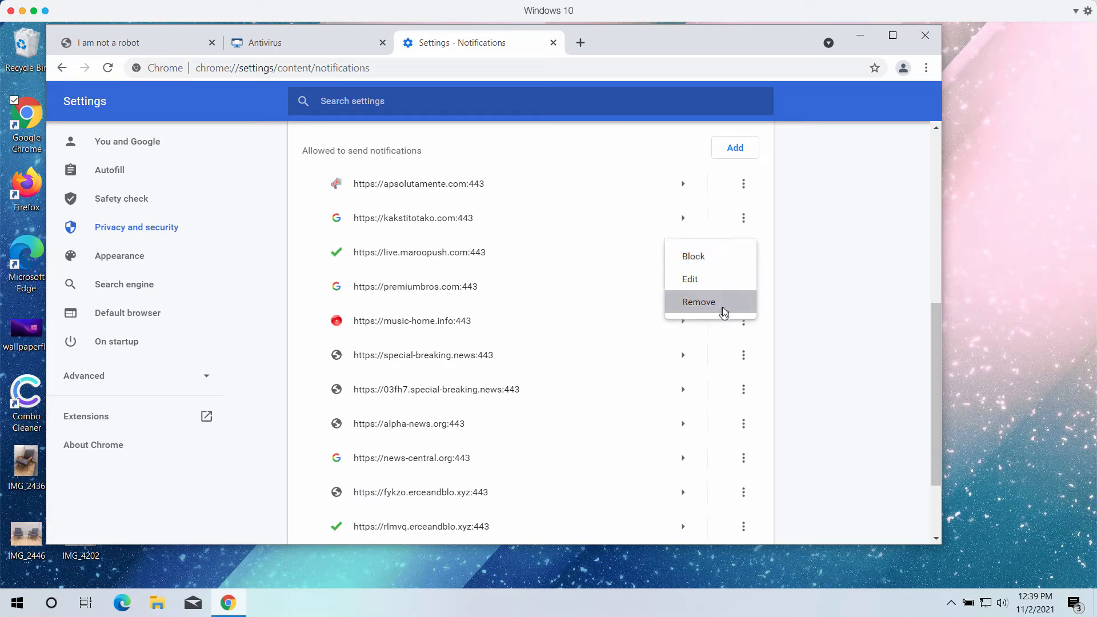
{"action": "left_click", "coordinate": [697, 302]}
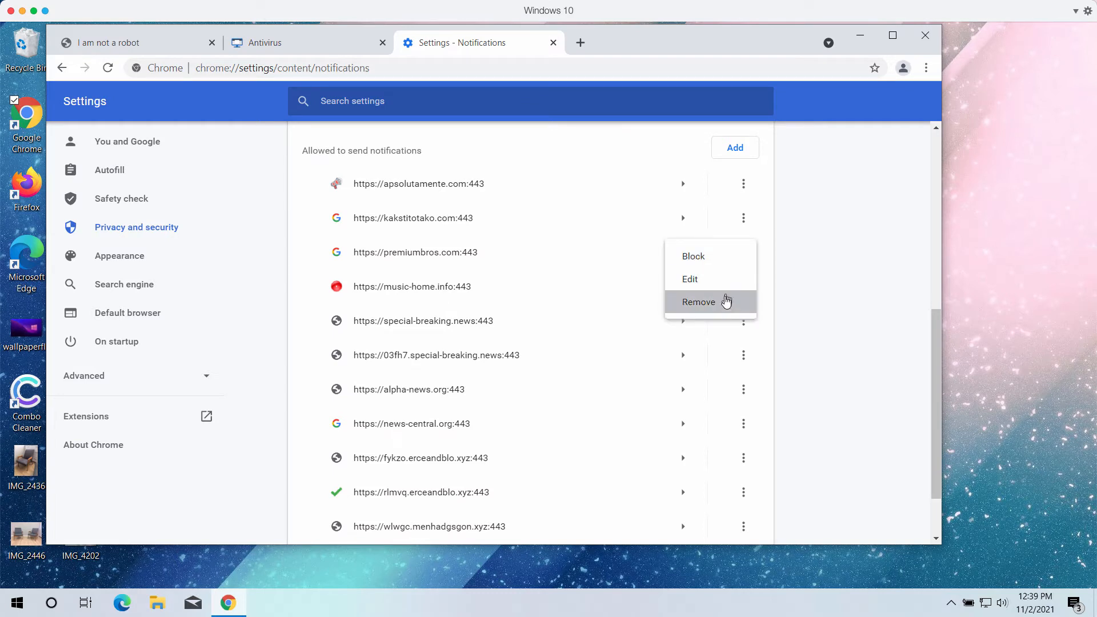
{"action": "left_click", "coordinate": [697, 302]}
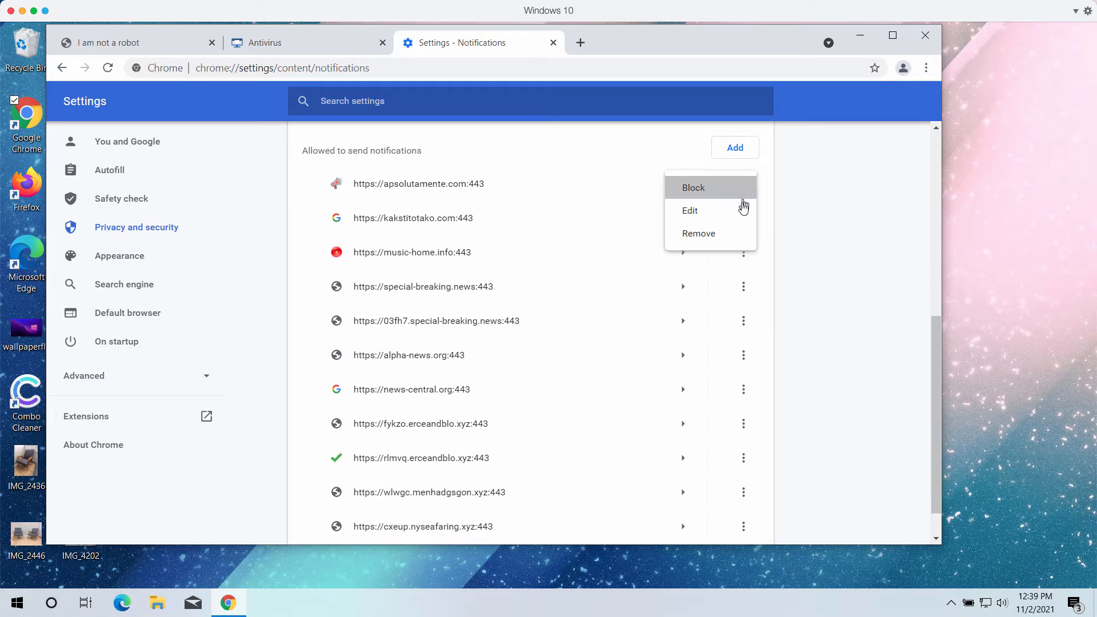
{"action": "left_click", "coordinate": [692, 187]}
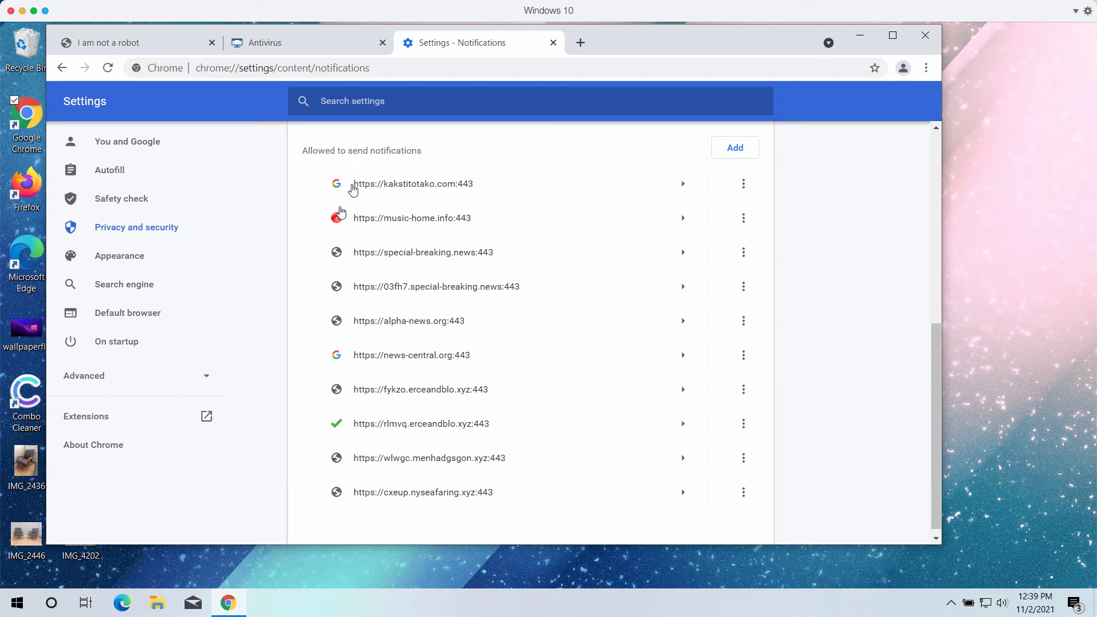
- Replace the settings address with combocleaner.com to reach the Combo Cleaner site
{"action": "left_click", "coordinate": [316, 67]}
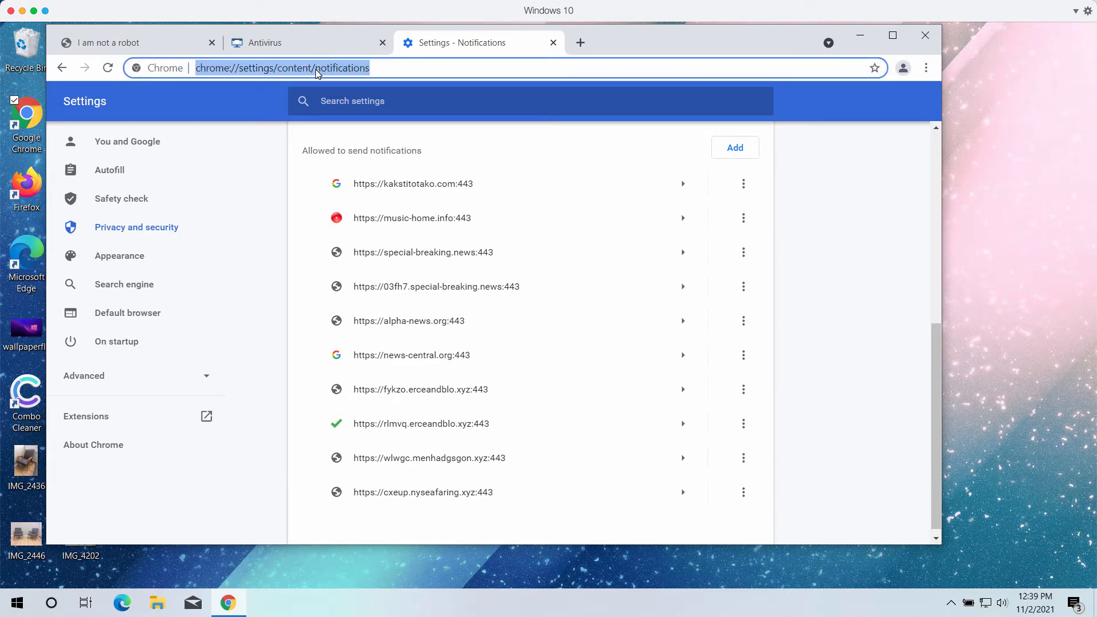
{"action": "type", "text": "combocleaner.com"}
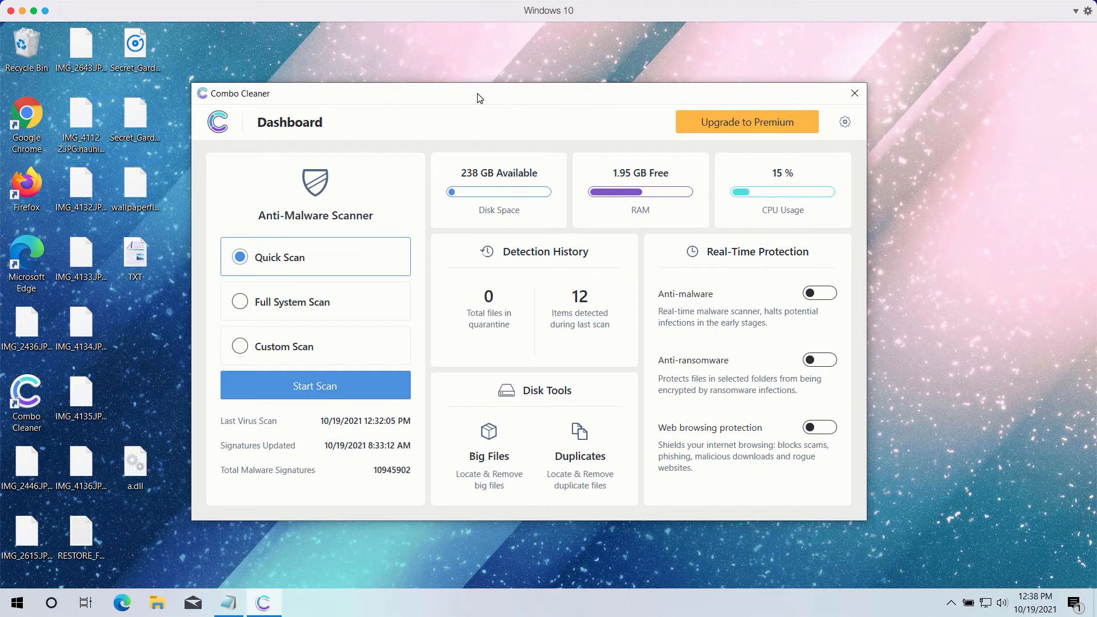
{"action": "mouse_move", "coordinate": [230, 310]}
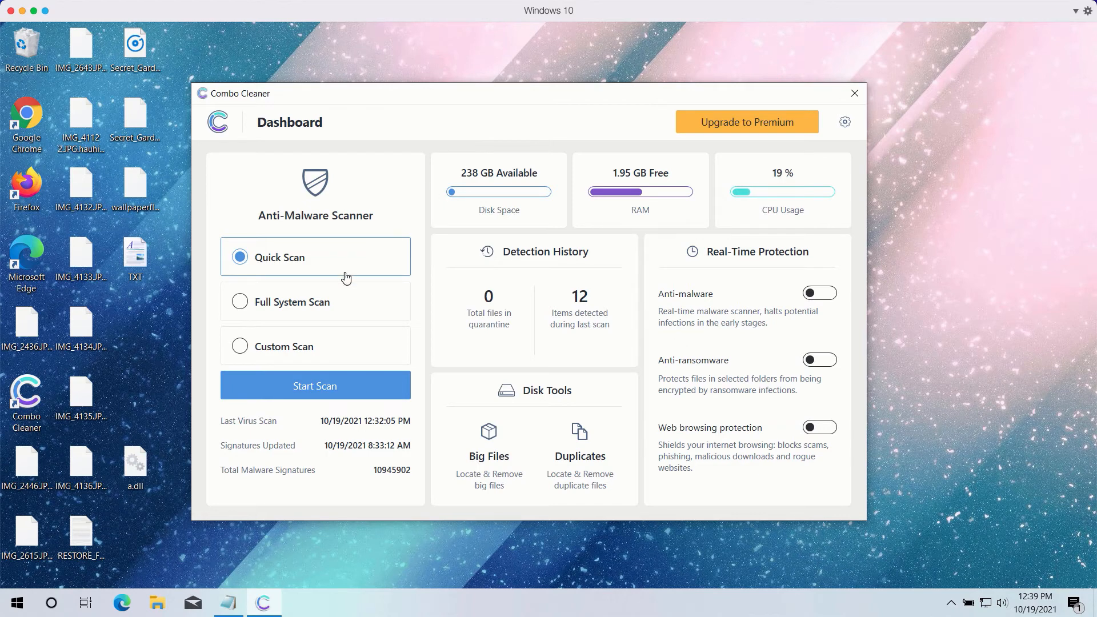
{"action": "mouse_move", "coordinate": [299, 308]}
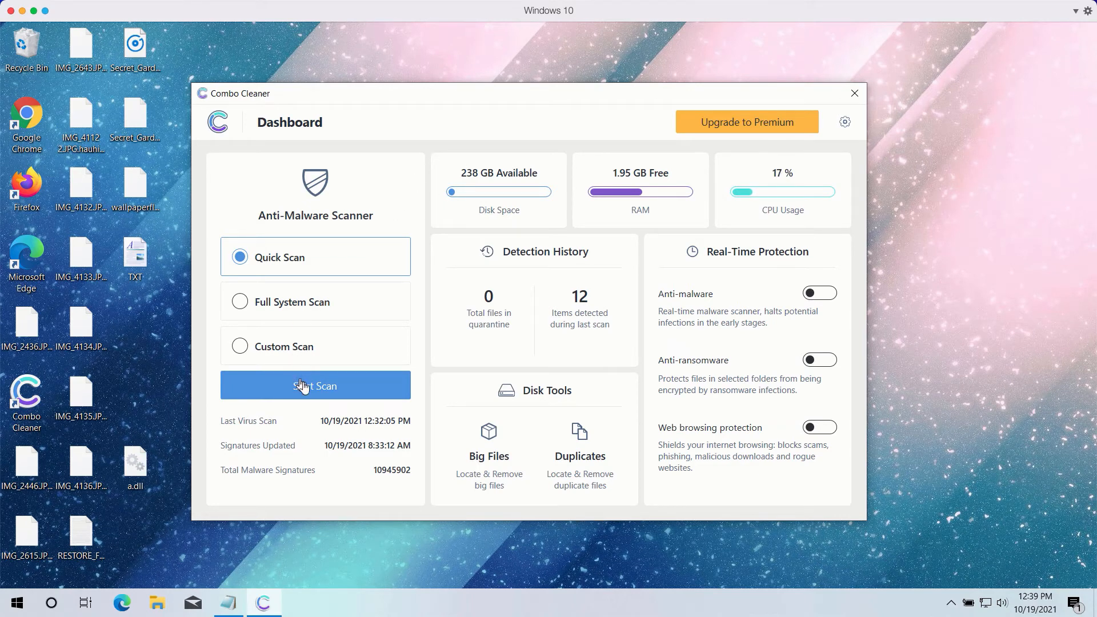
- Start the quick malware scan, then go to Combo Cleaner's Settings while it runs
{"action": "left_click", "coordinate": [315, 385]}
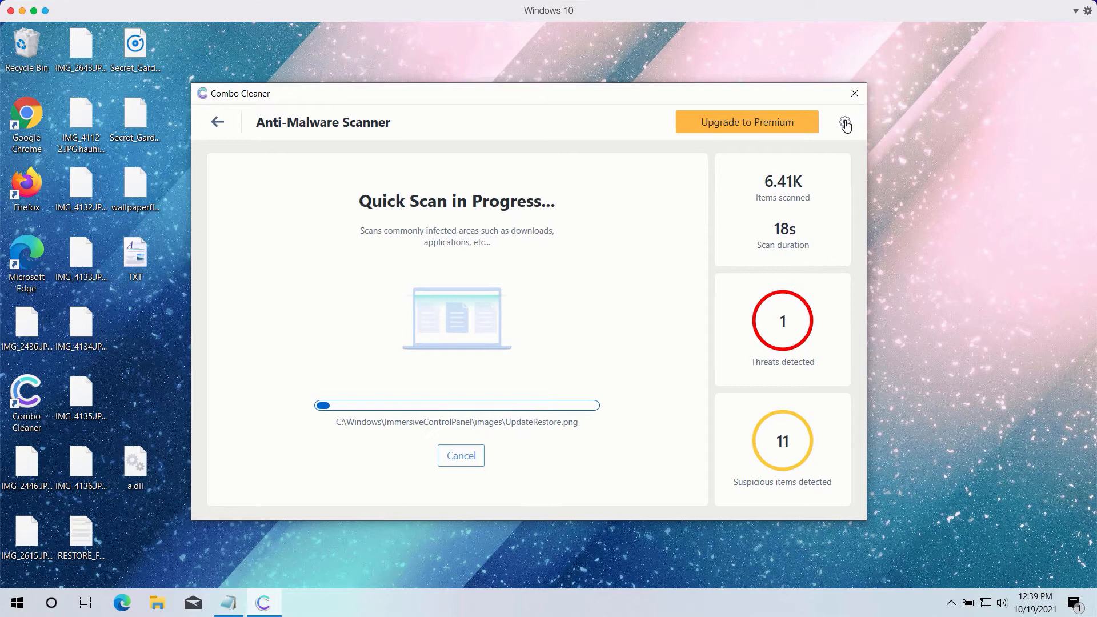
{"action": "left_click", "coordinate": [846, 122]}
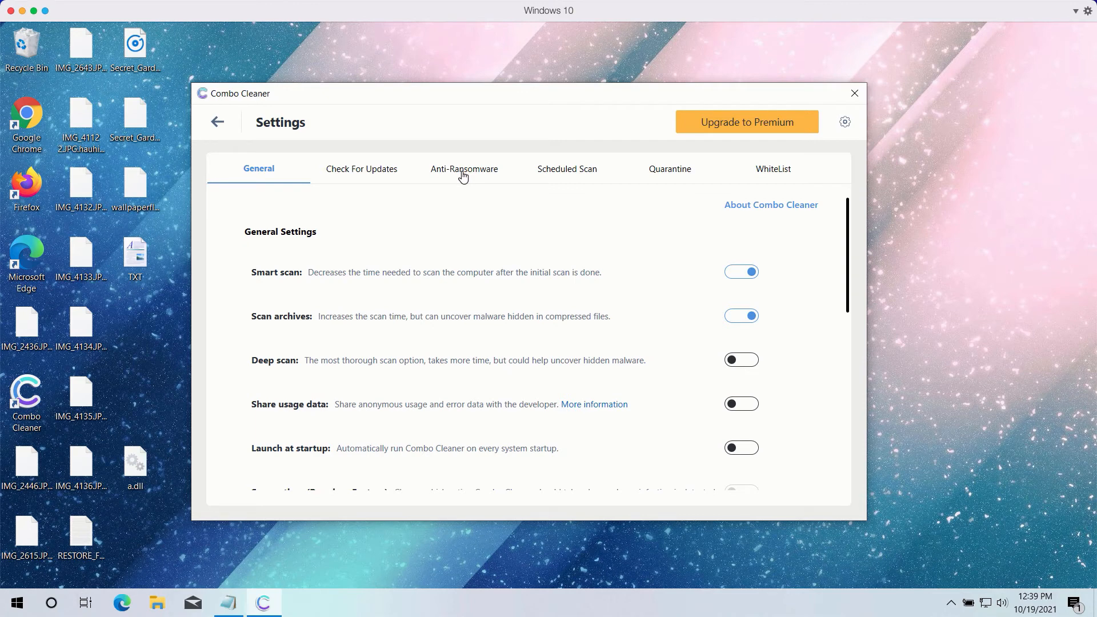
- Show the Anti-Ransomware settings with no protected folders or trusted programs
{"action": "left_click", "coordinate": [464, 169]}
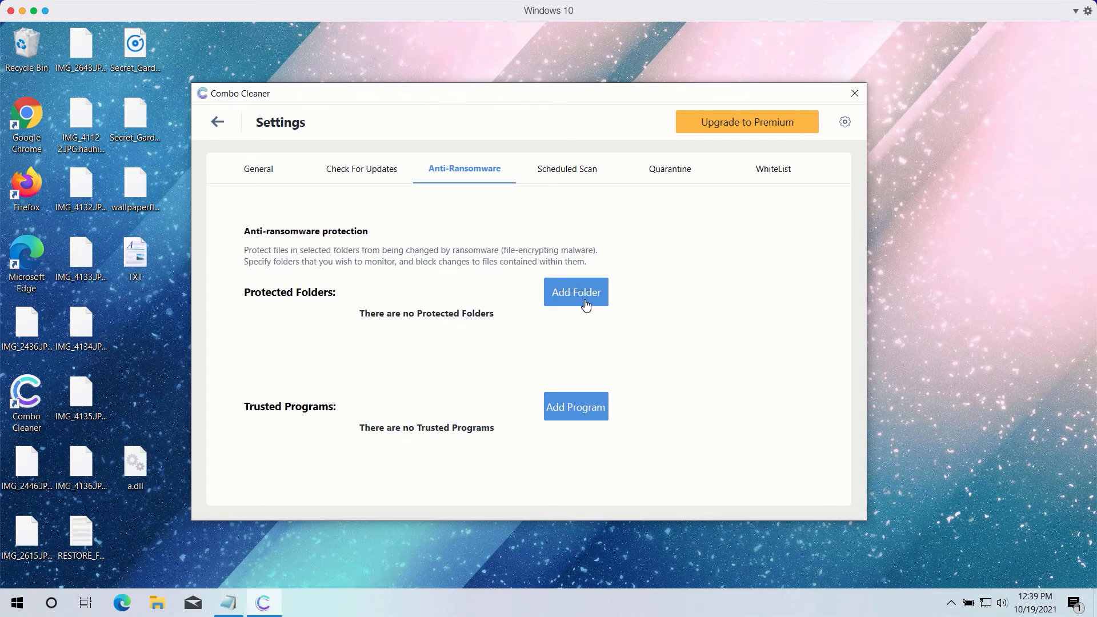
{"action": "mouse_move", "coordinate": [579, 306]}
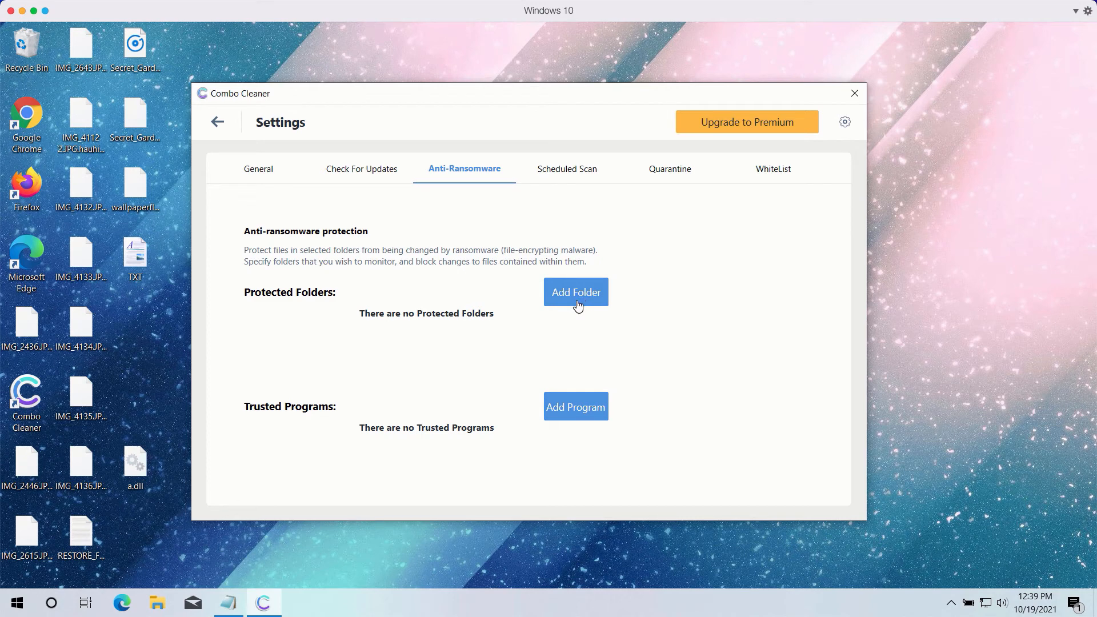
{"action": "mouse_move", "coordinate": [589, 302]}
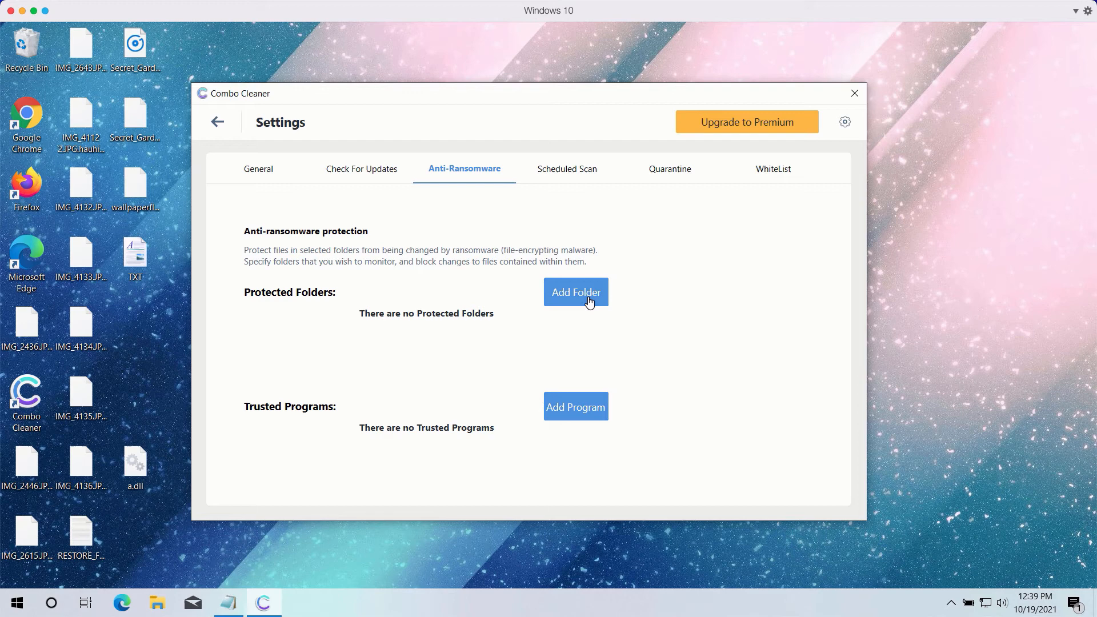
{"action": "mouse_move", "coordinate": [582, 299]}
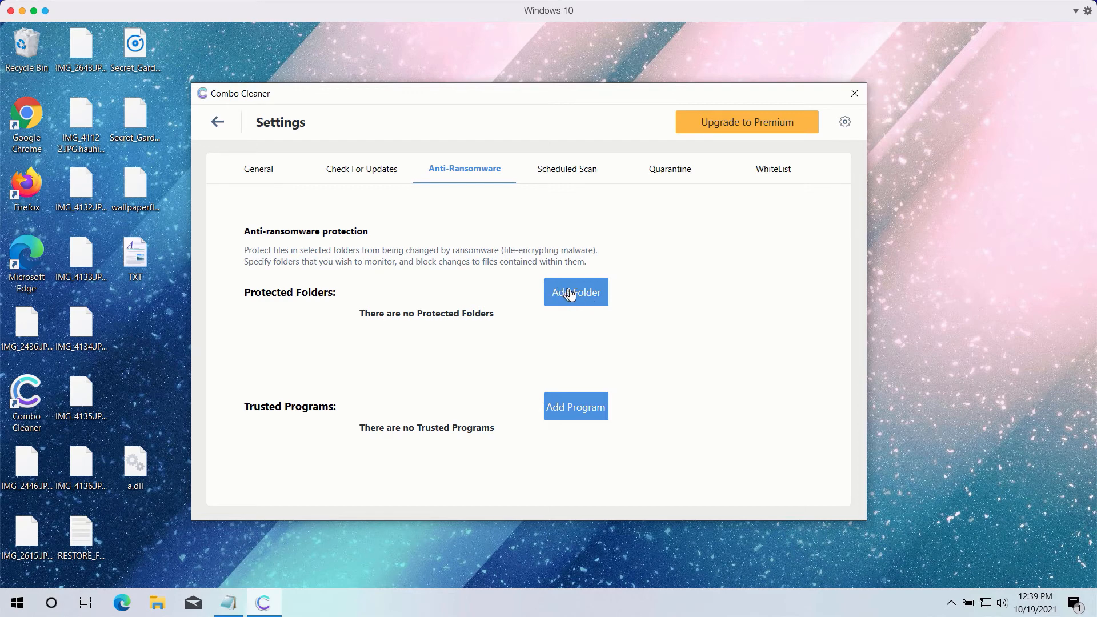
{"action": "mouse_move", "coordinate": [574, 297]}
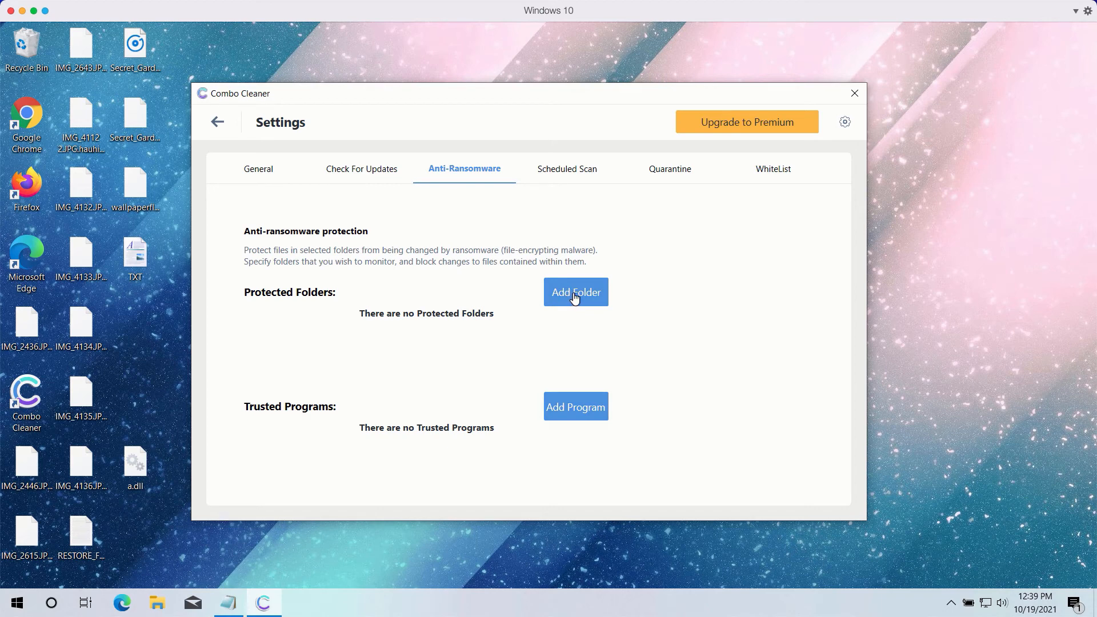
{"action": "mouse_move", "coordinate": [497, 96]}
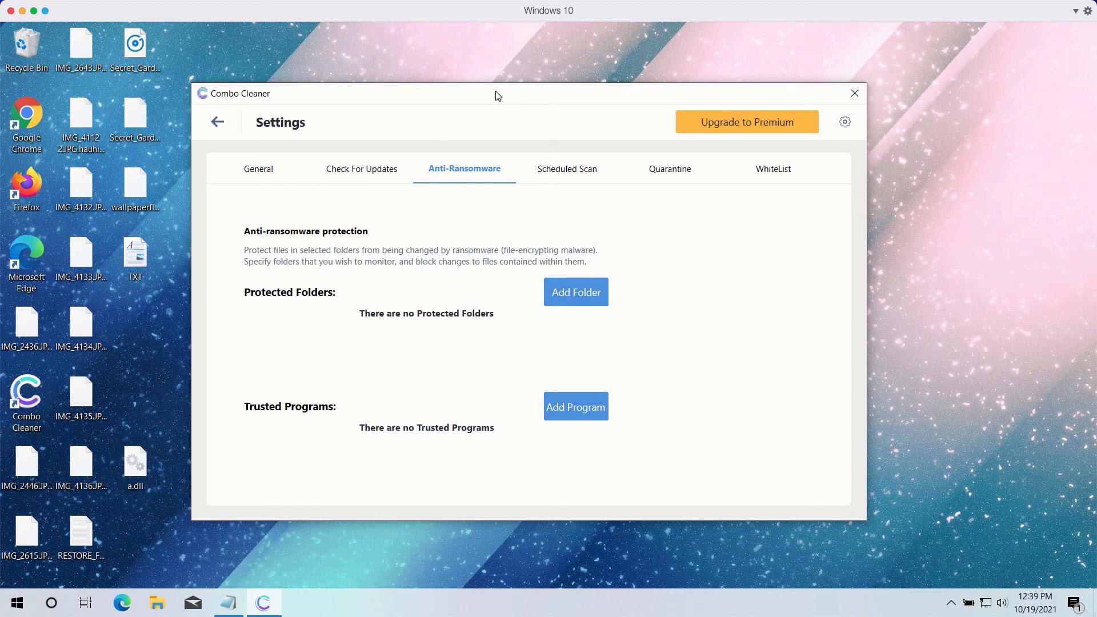
{"action": "mouse_move", "coordinate": [512, 101]}
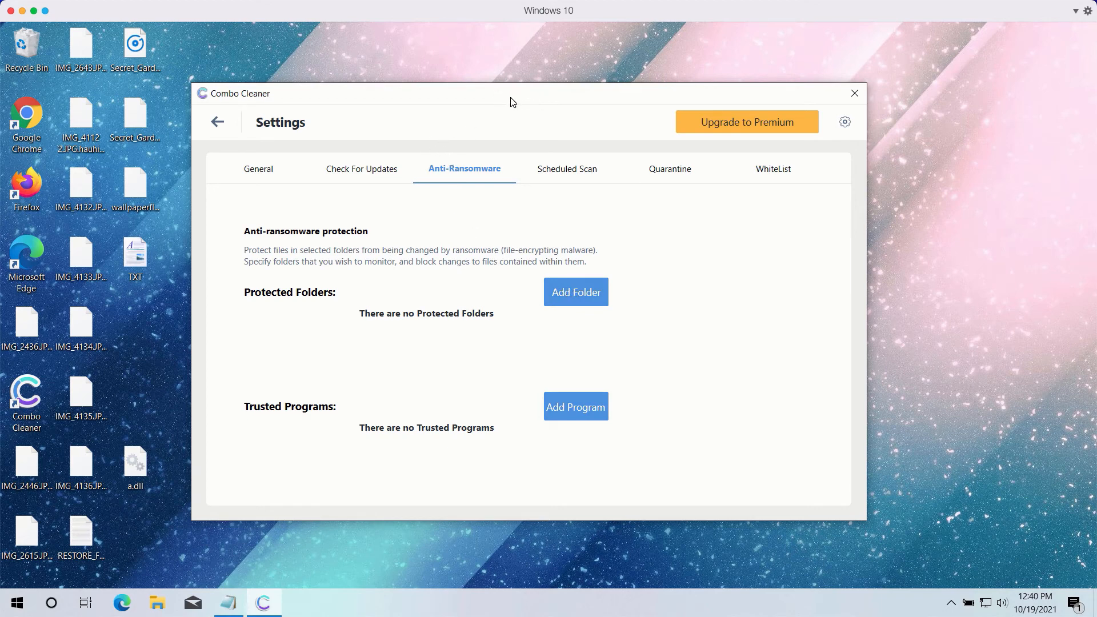
{"action": "mouse_move", "coordinate": [370, 304]}
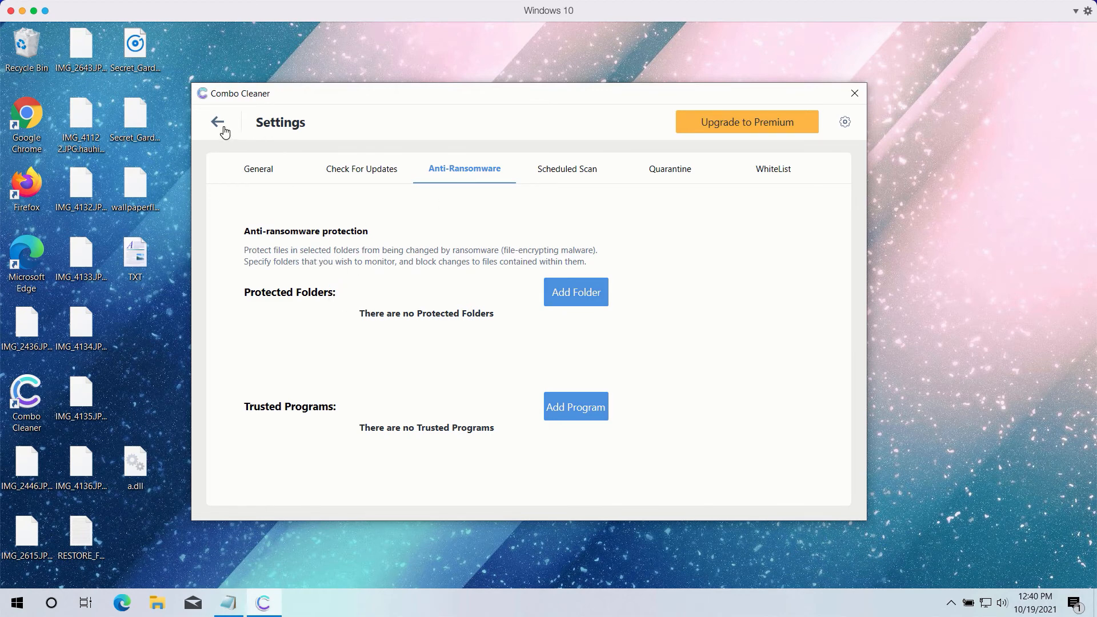
- Return to the quick scan and cancel it early to see the 12 detected threats
{"action": "left_click", "coordinate": [219, 121]}
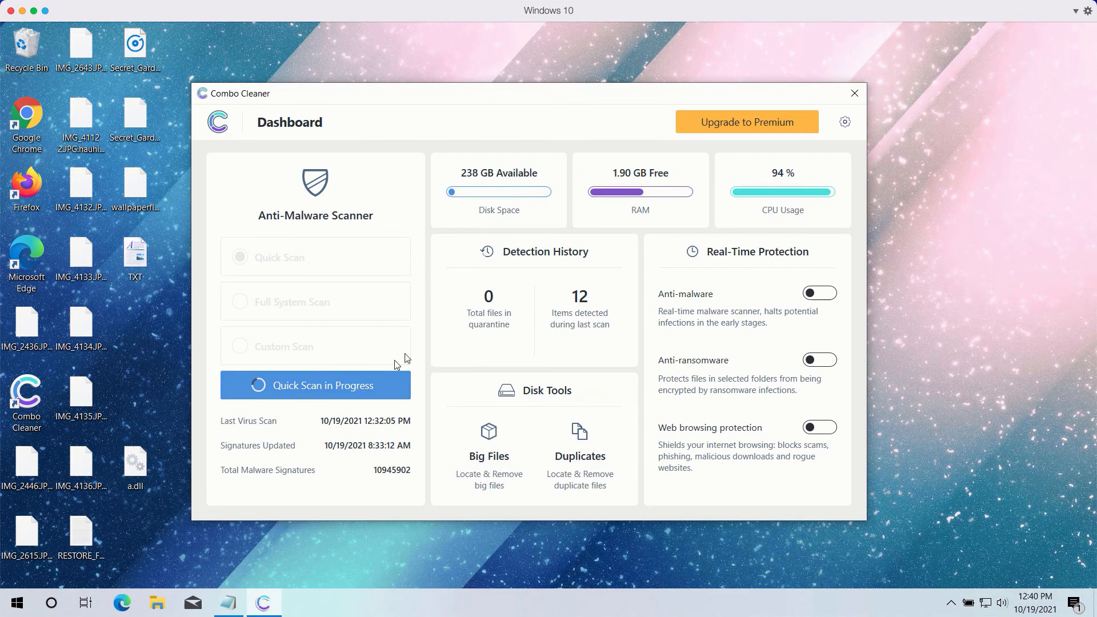
{"action": "left_click", "coordinate": [315, 385]}
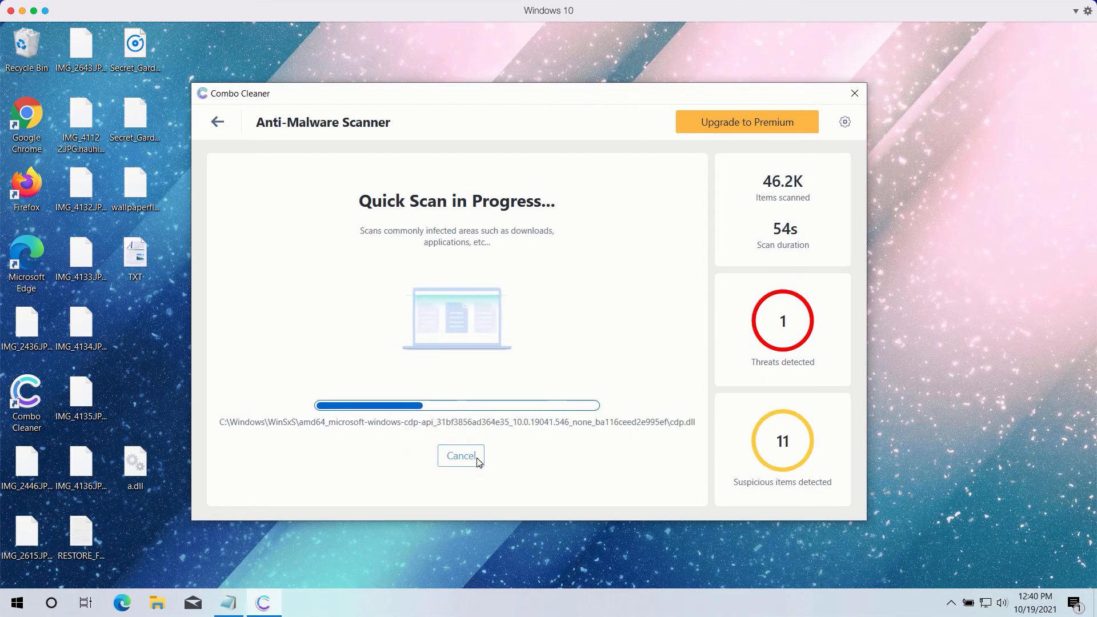
{"action": "left_click", "coordinate": [460, 456]}
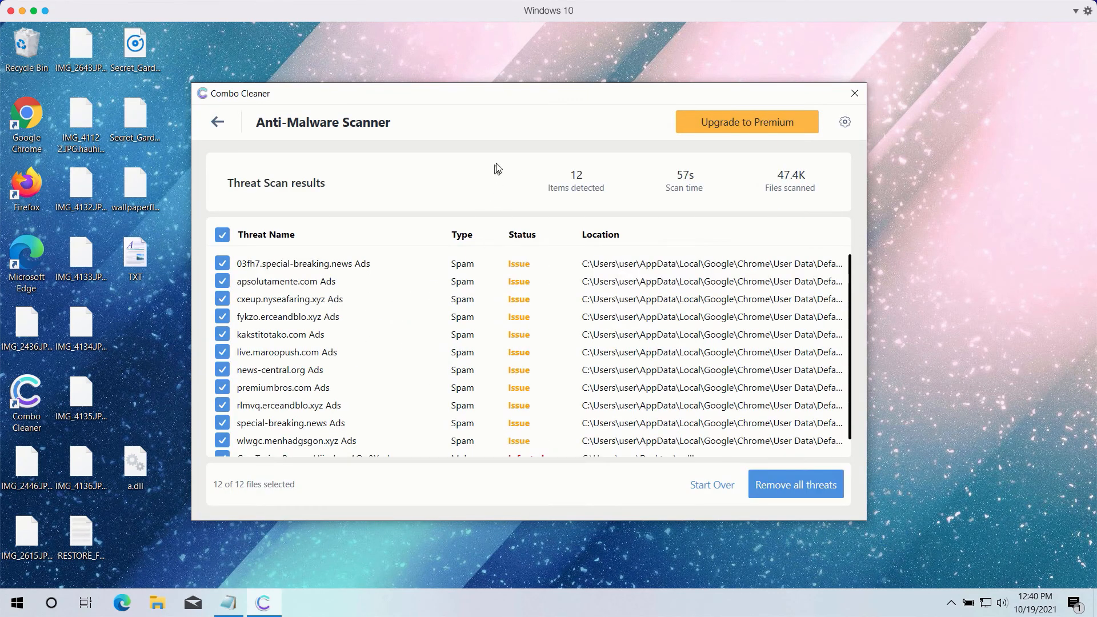
{"action": "scroll", "scroll_direction": "down", "scroll_amount": 3}
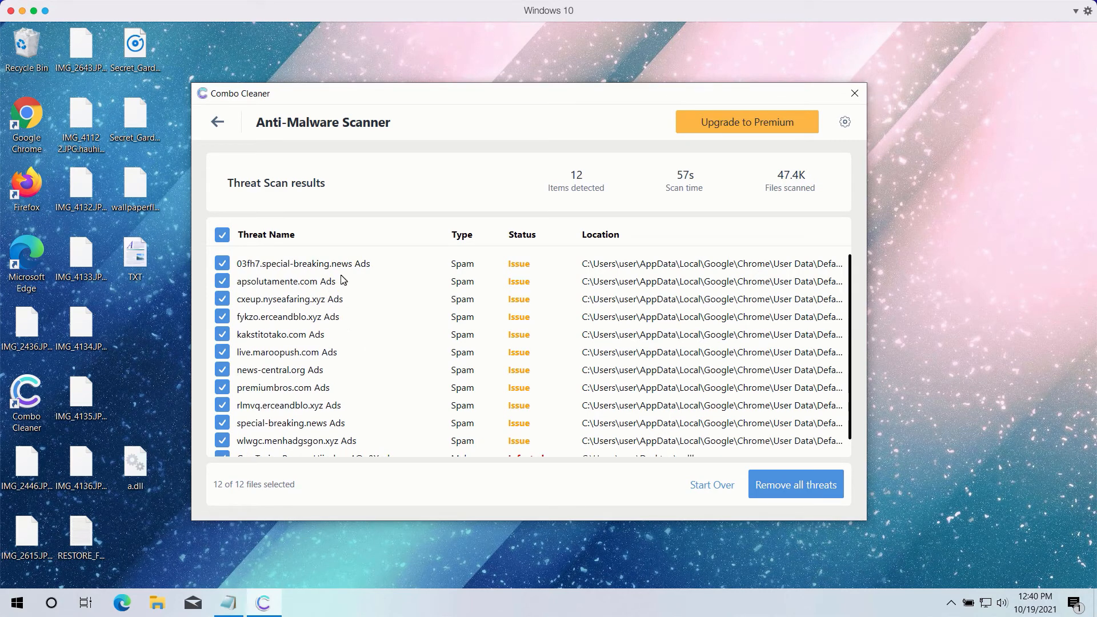
{"action": "mouse_move", "coordinate": [353, 282]}
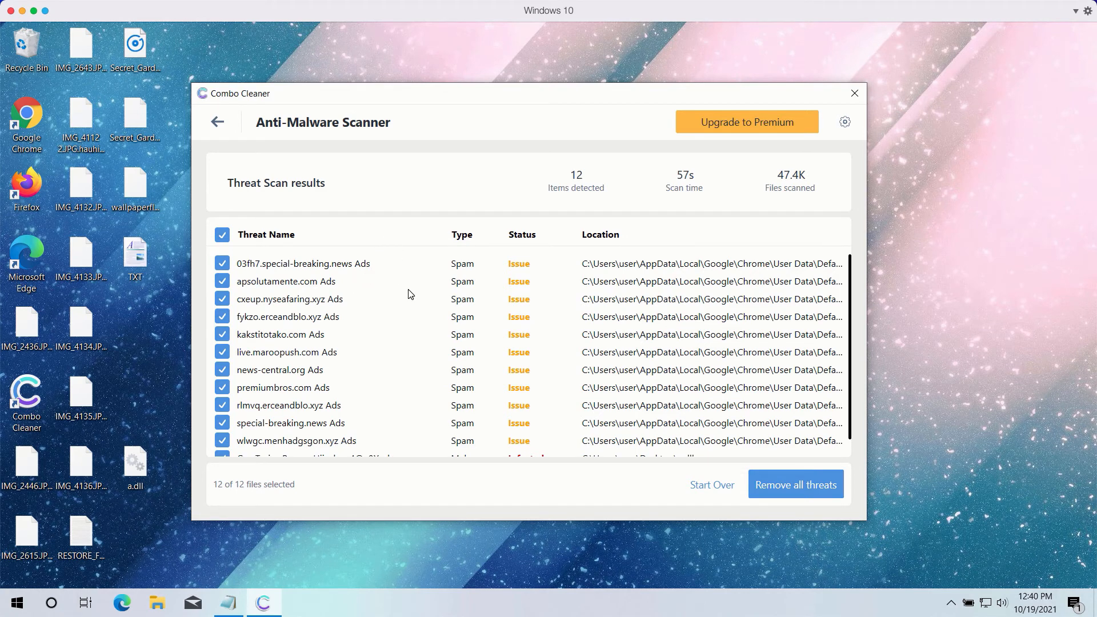
{"action": "scroll", "scroll_direction": "down", "scroll_amount": 3}
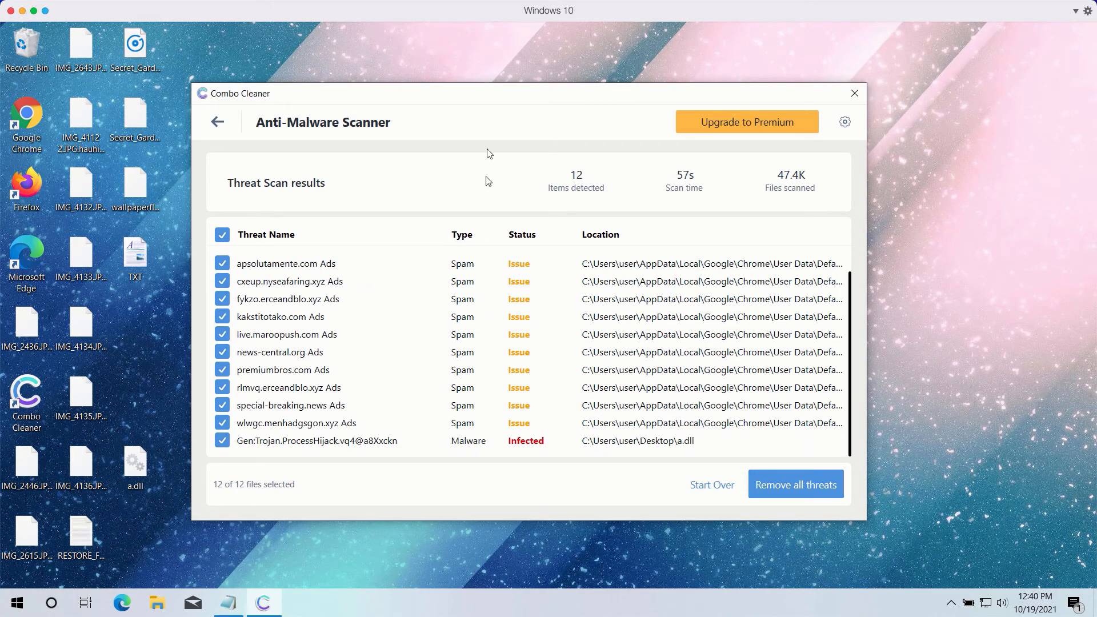
{"action": "mouse_move", "coordinate": [515, 158]}
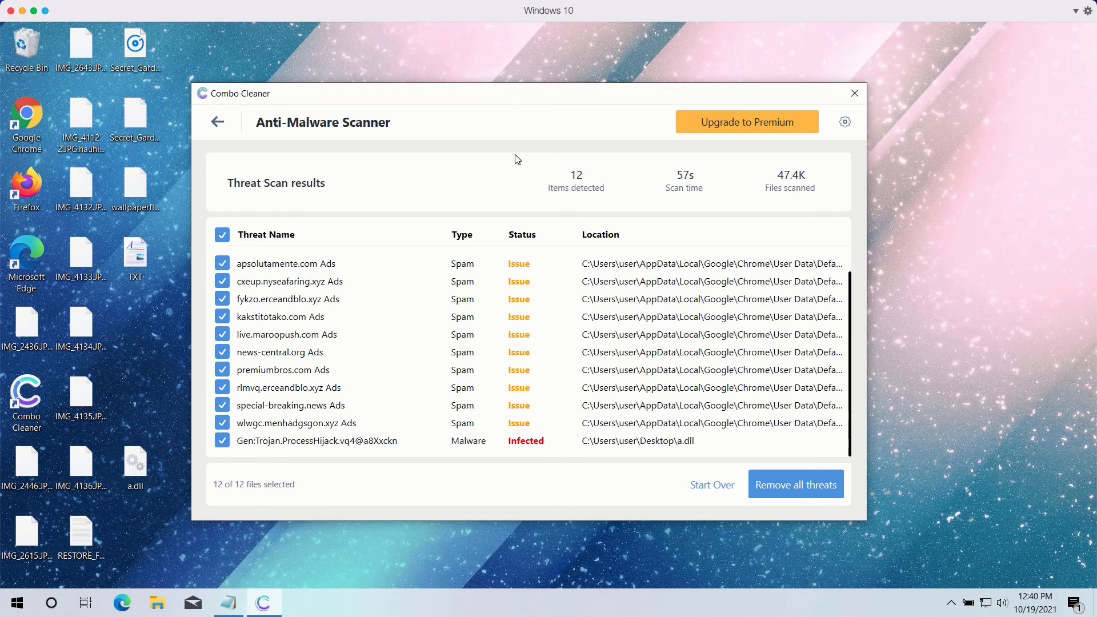
{"action": "mouse_move", "coordinate": [528, 288]}
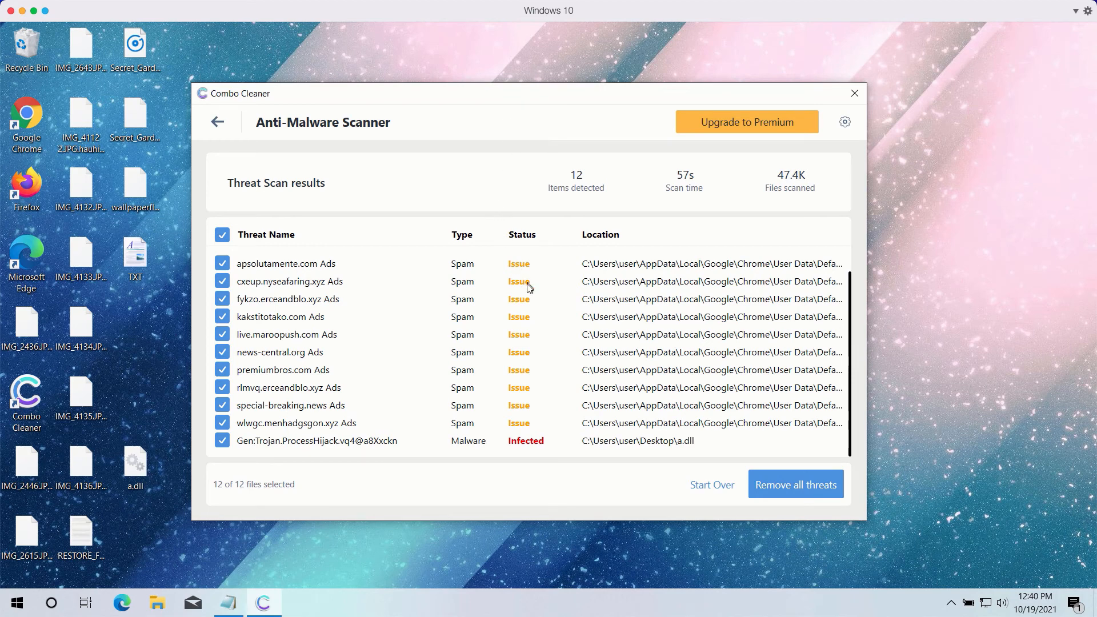
{"action": "mouse_move", "coordinate": [545, 336]}
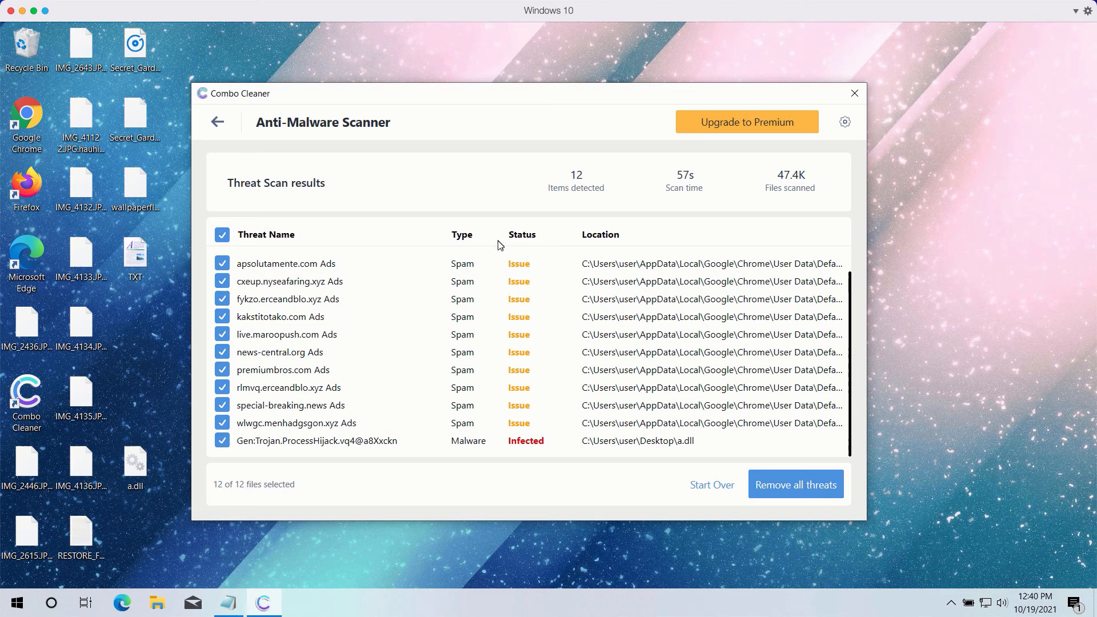
{"action": "mouse_move", "coordinate": [398, 151]}
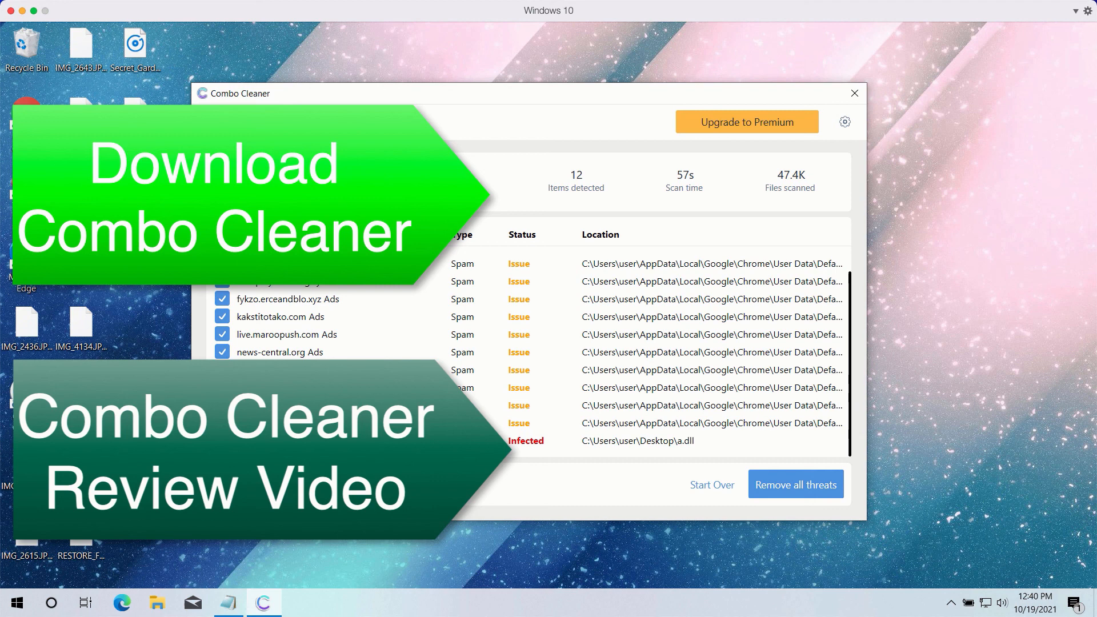
{"action": "mouse_move", "coordinate": [608, 107]}
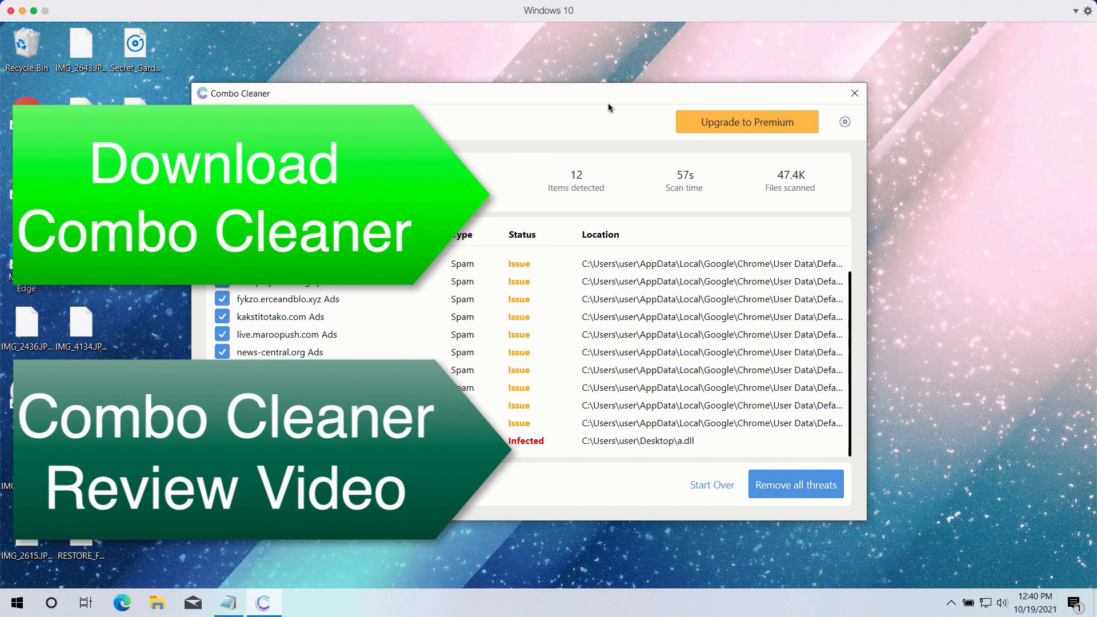
{"action": "mouse_move", "coordinate": [578, 97]}
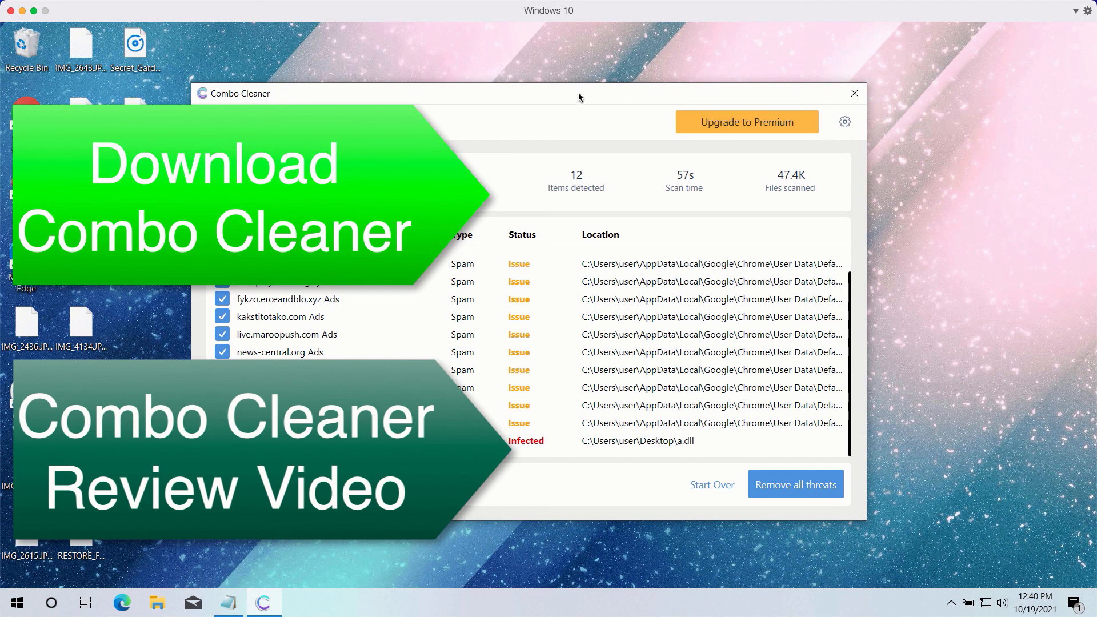